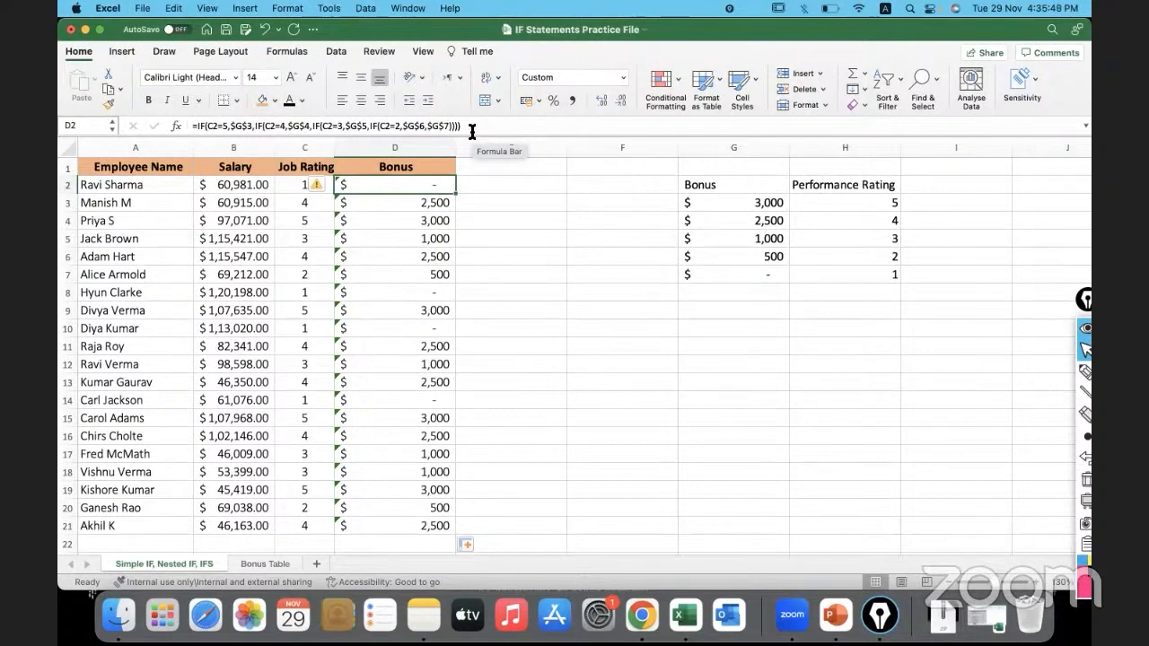
{"action": "mouse_move", "coordinate": [266, 130]}
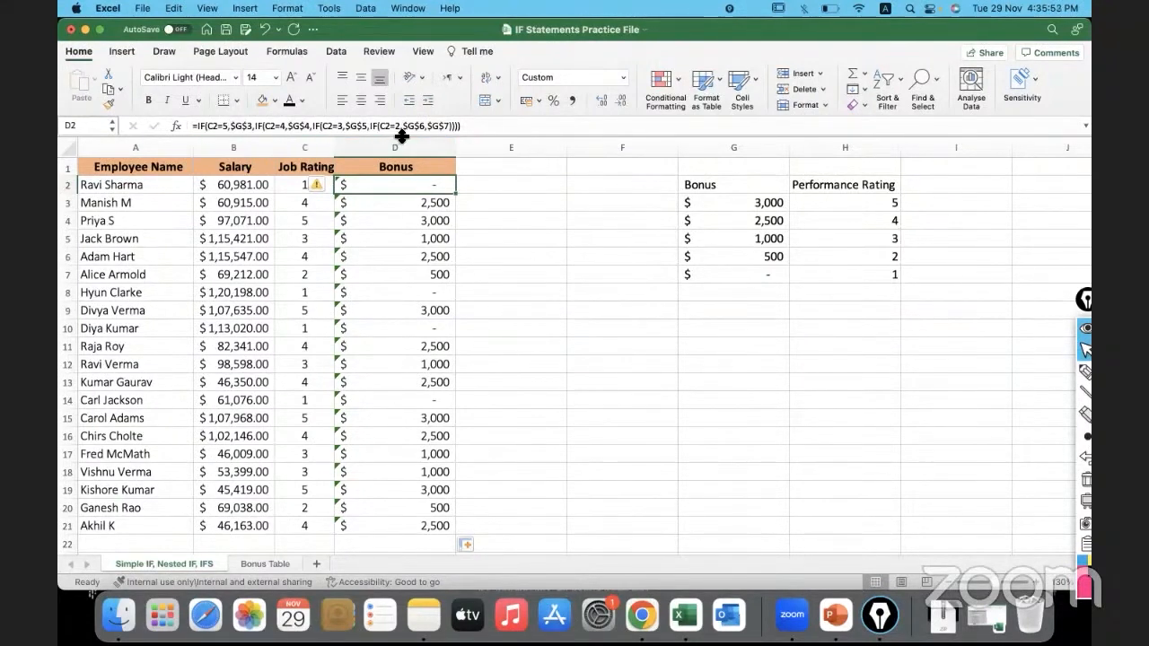
{"action": "mouse_move", "coordinate": [492, 140]}
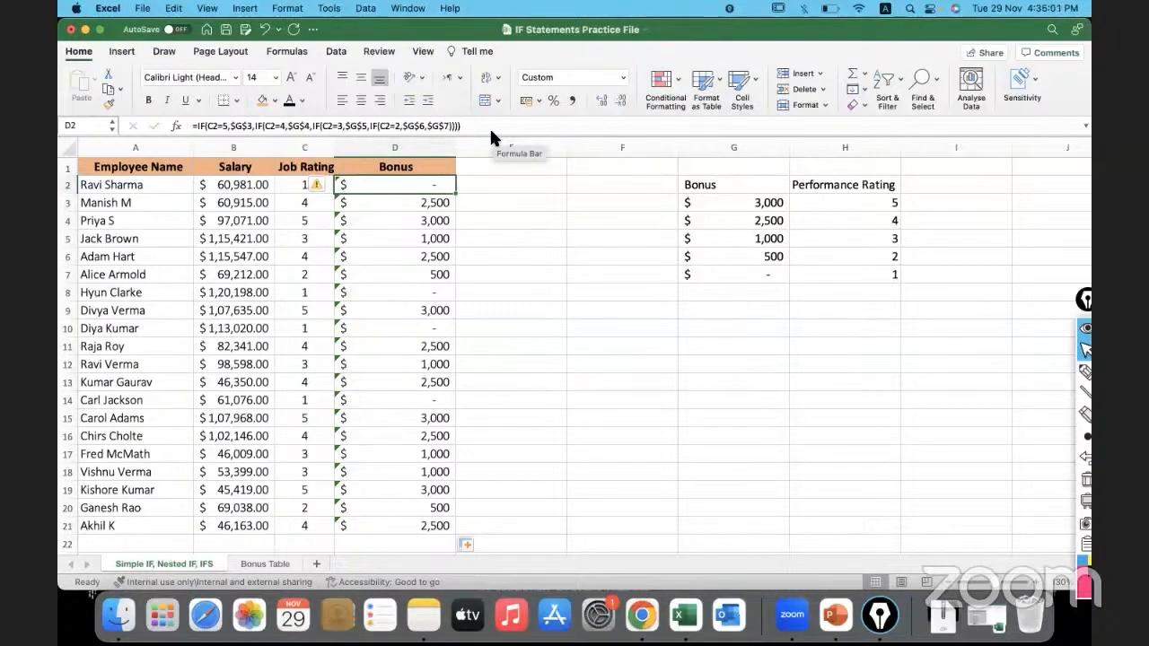
Enter the heading 'IFS' in E1 and select E2 for the formula
{"action": "left_click", "coordinate": [510, 183]}
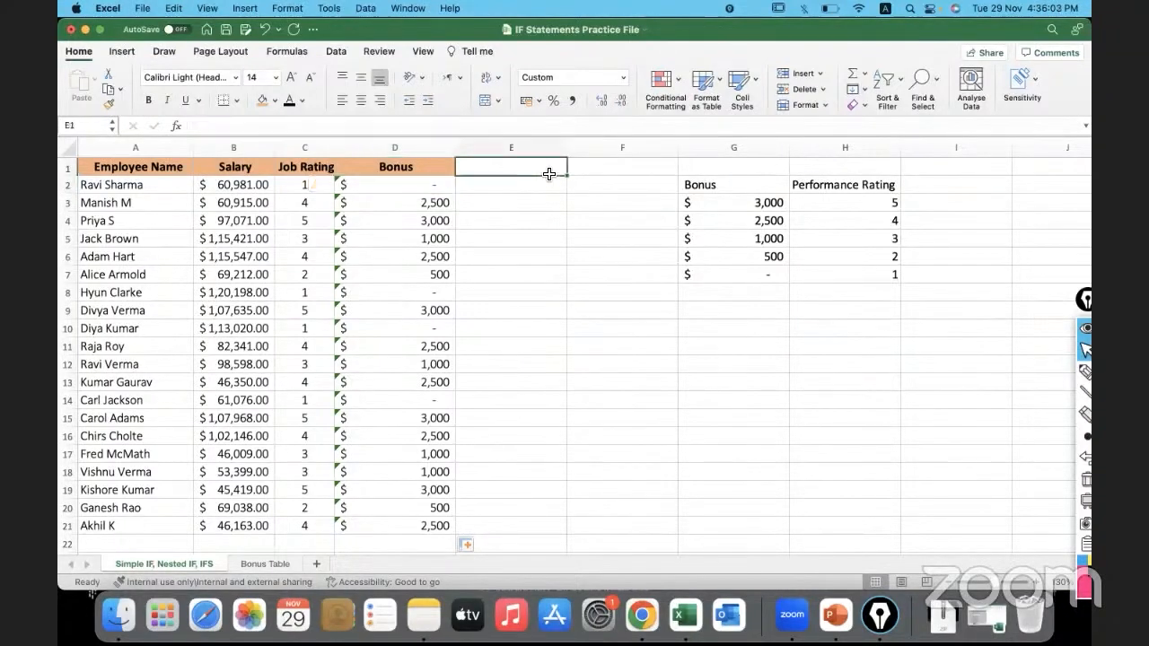
{"action": "type", "text": "IFS"}
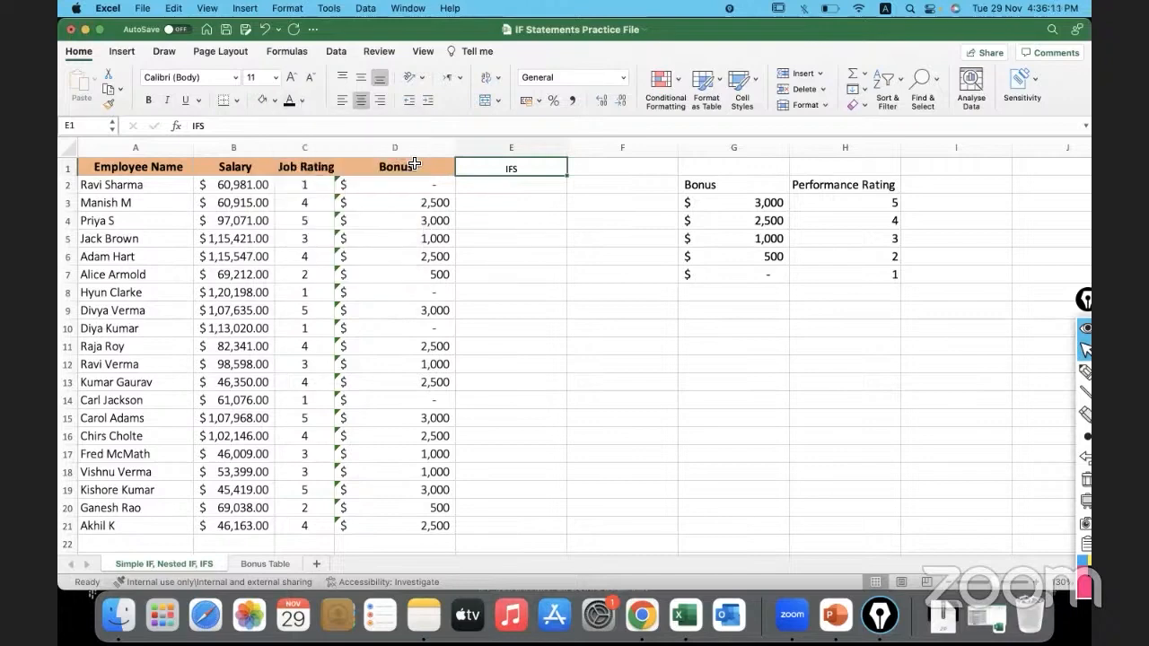
{"action": "mouse_move", "coordinate": [291, 94]}
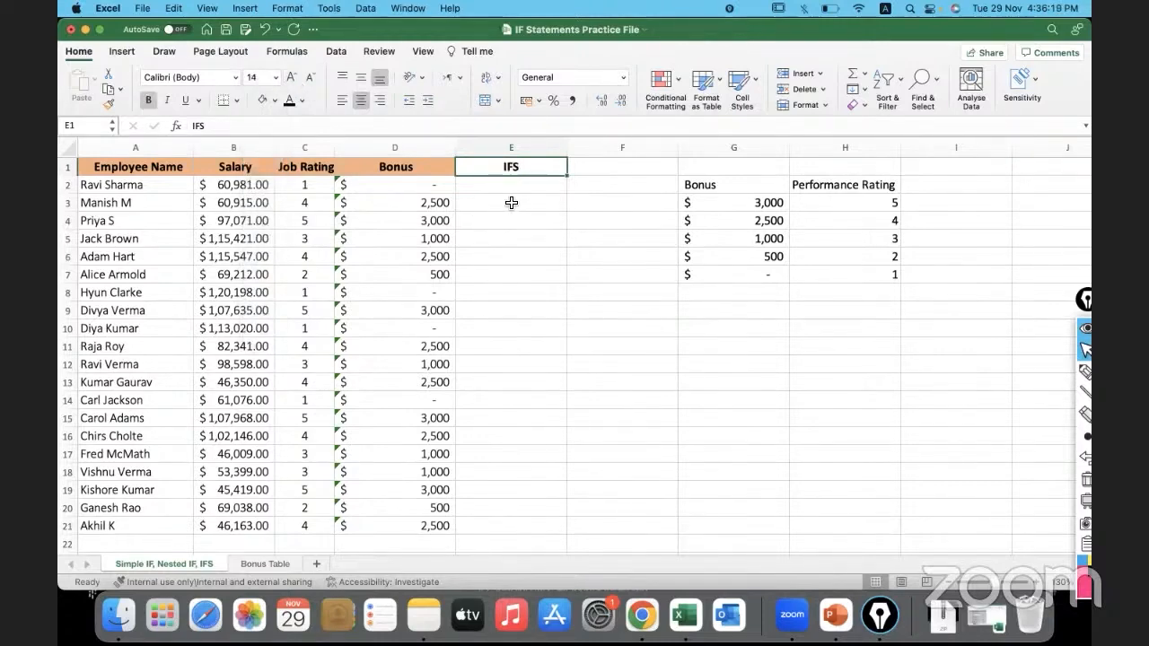
{"action": "left_click", "coordinate": [510, 202]}
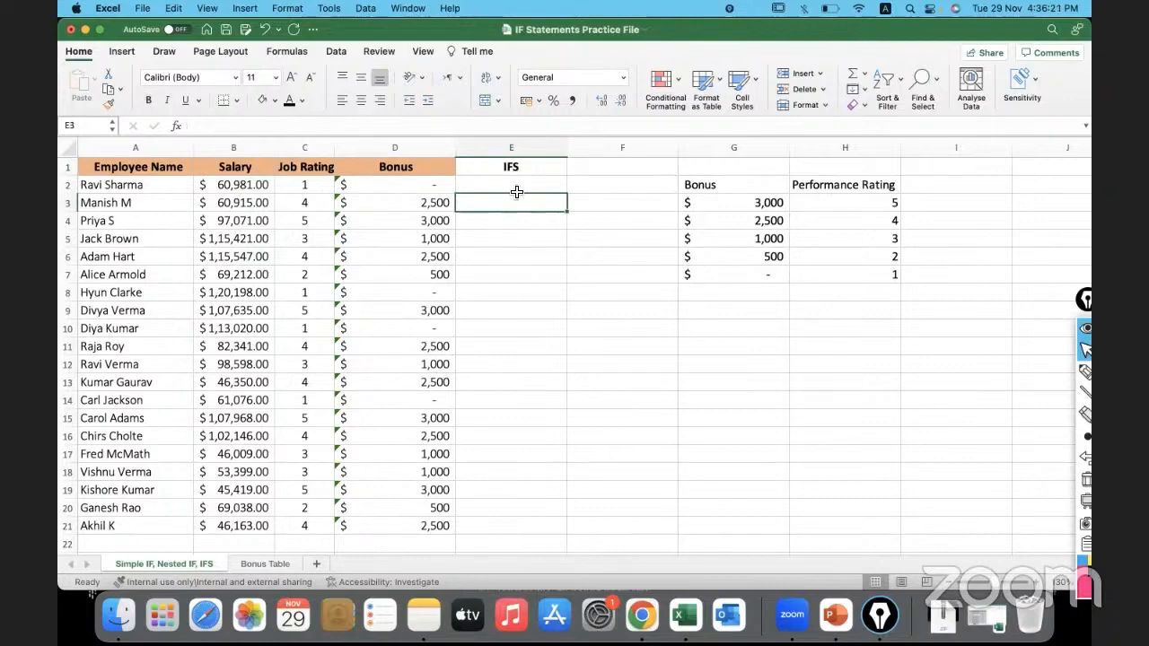
{"action": "left_click", "coordinate": [395, 183]}
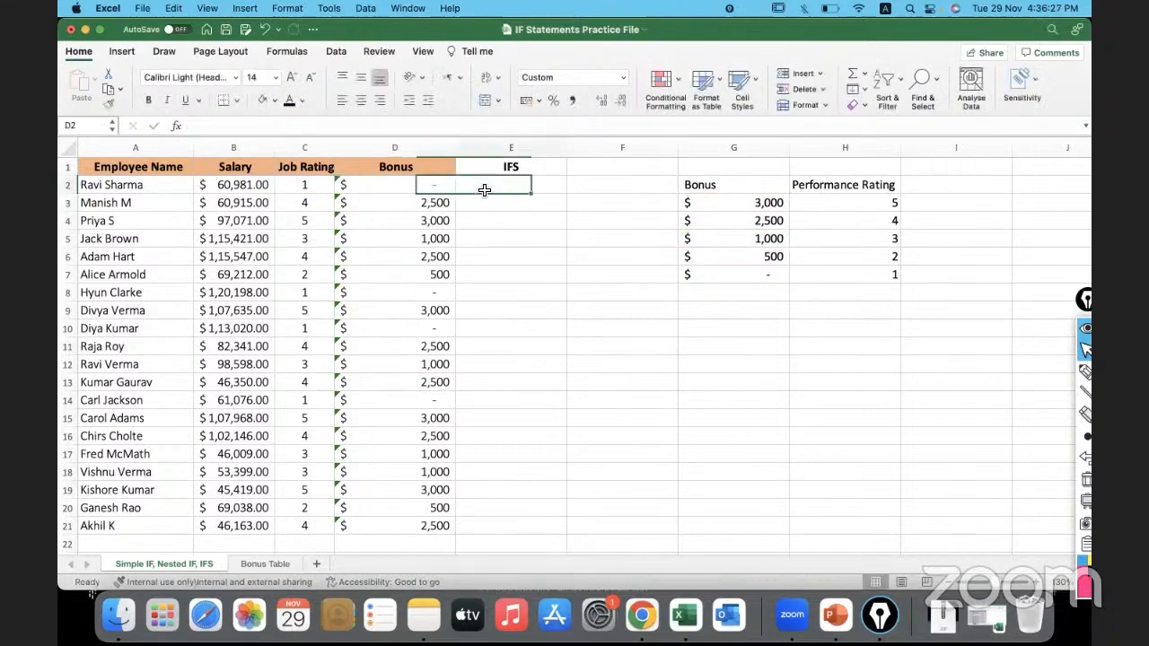
Begin =IFS(C2=5 returning the 3,000 bonus from $G$3, then reference C2 for the rating-4 test
{"action": "type", "text": "=if"}
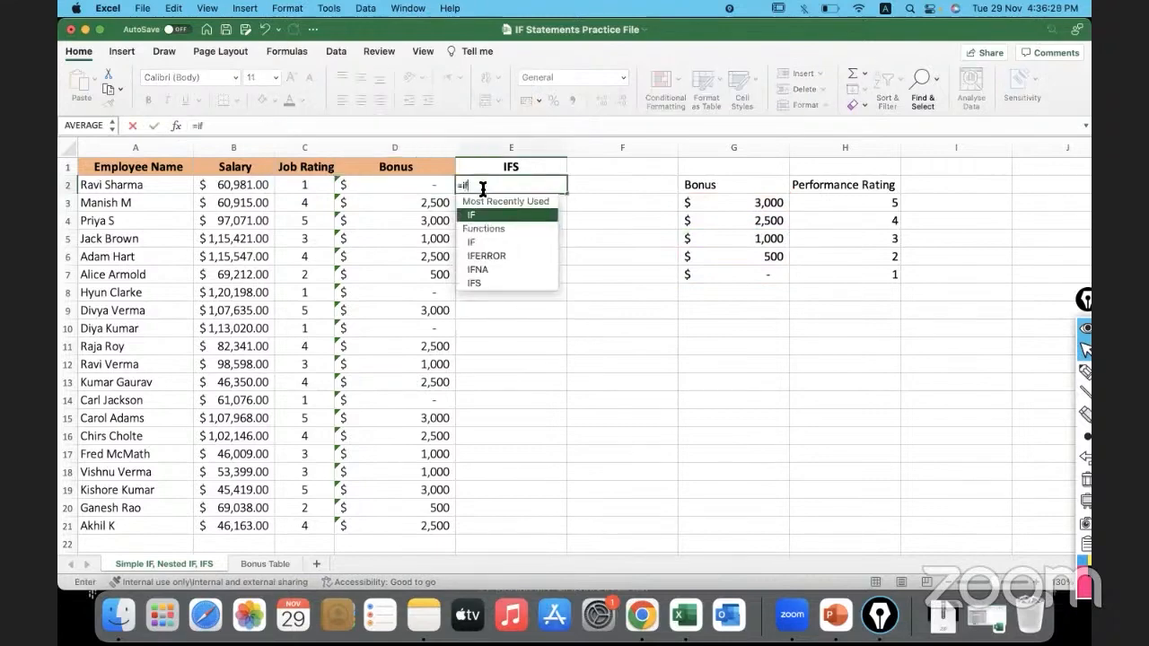
{"action": "type", "text": "FS("}
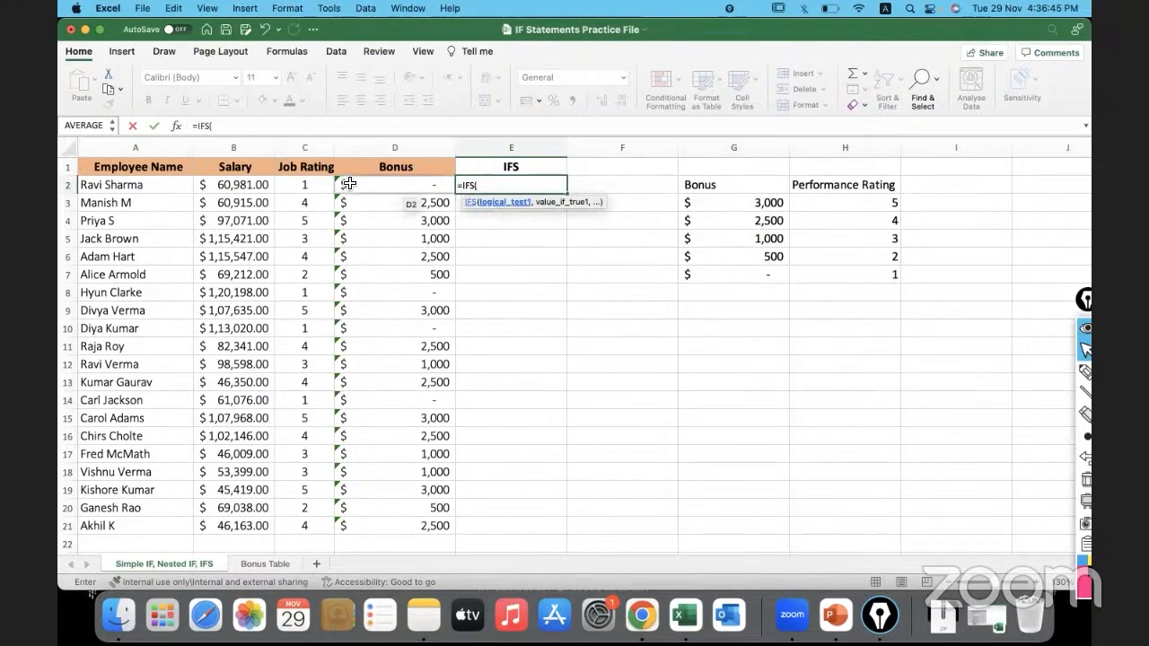
{"action": "left_click", "coordinate": [305, 183]}
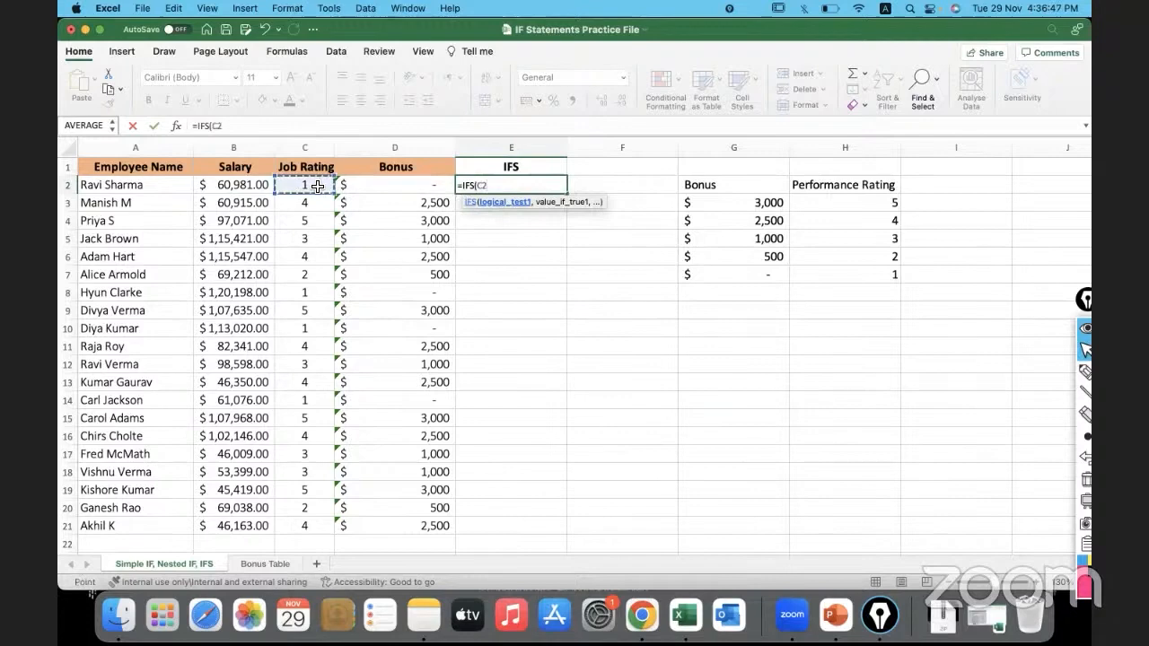
{"action": "type", "text": "=5,"}
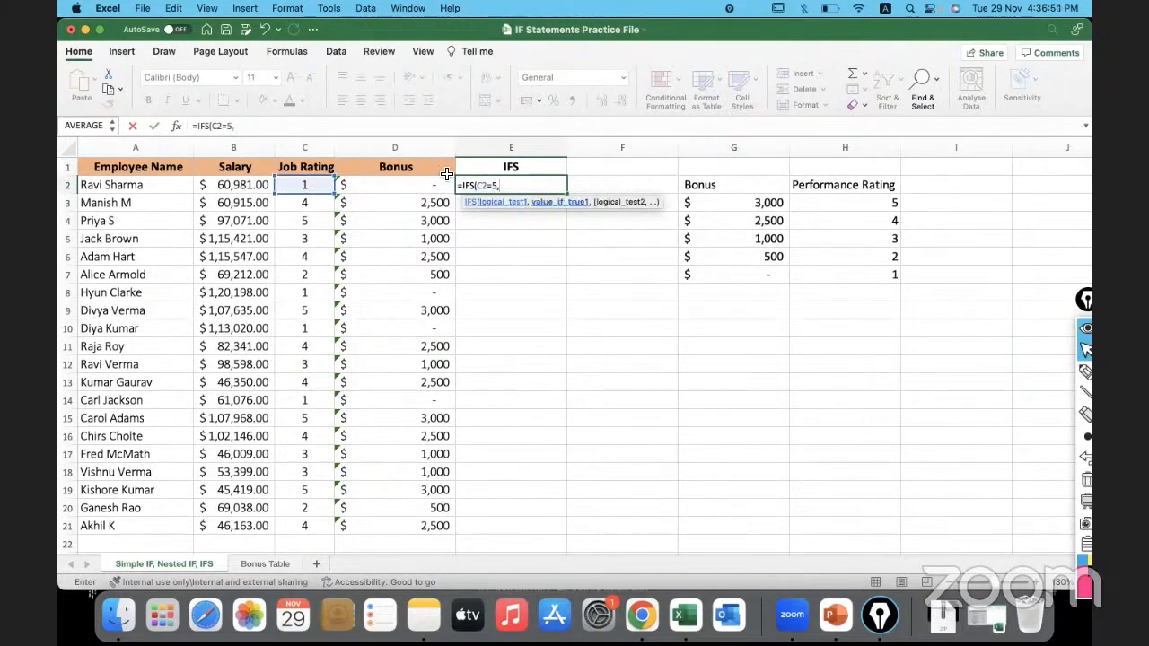
{"action": "left_click", "coordinate": [732, 201]}
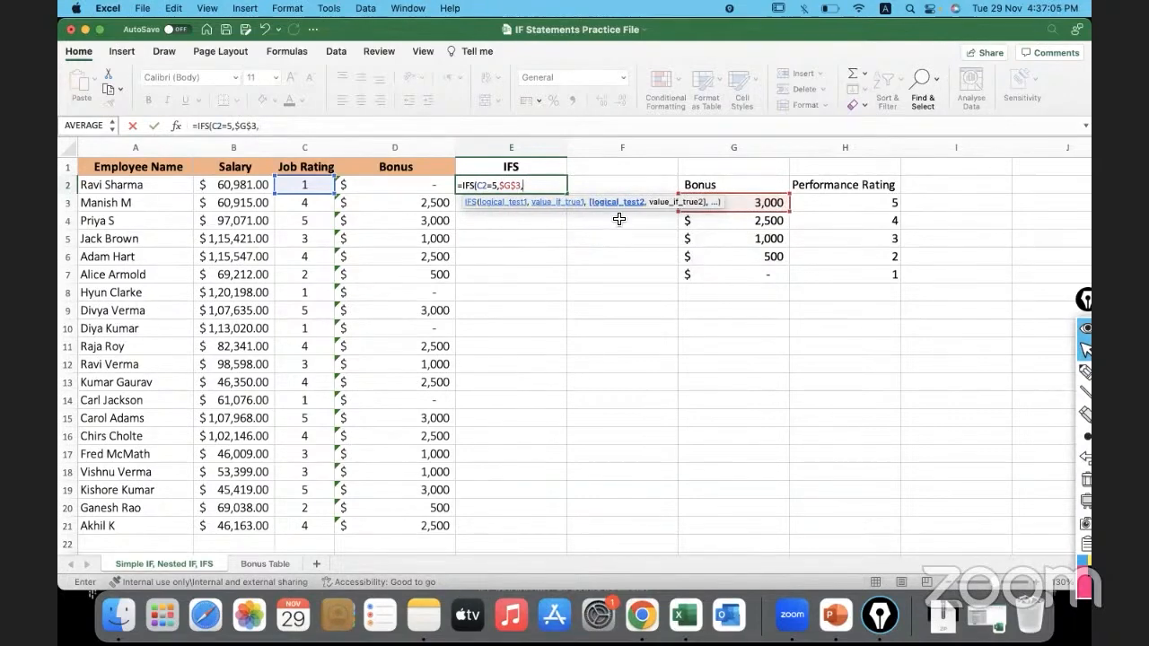
{"action": "mouse_move", "coordinate": [614, 208]}
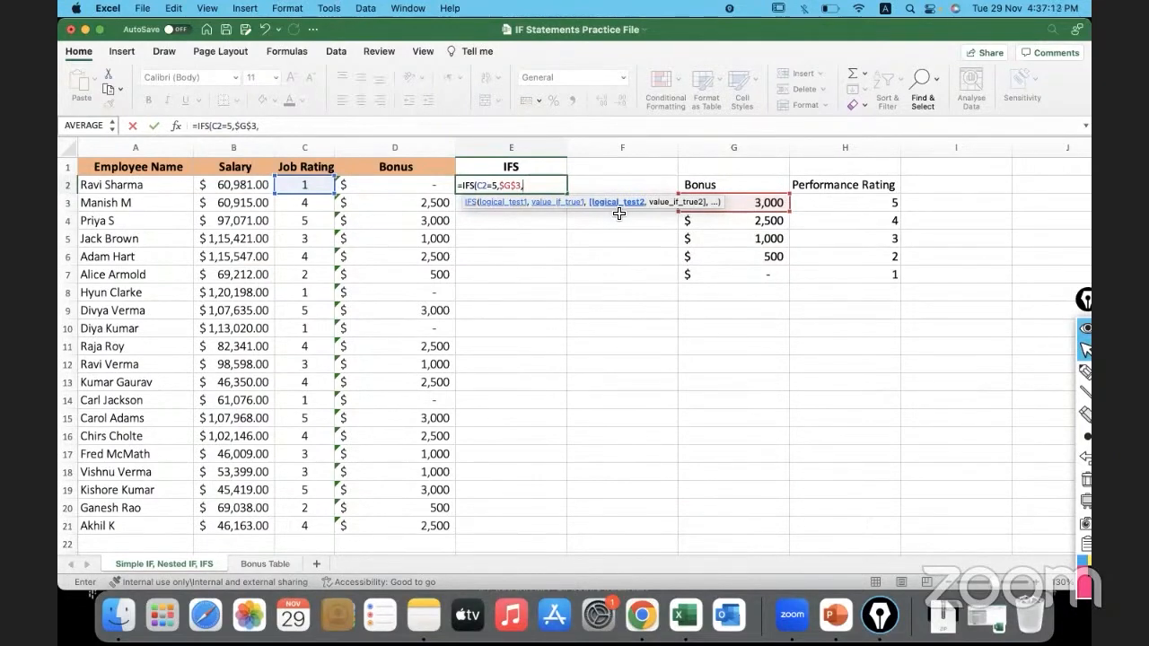
{"action": "mouse_move", "coordinate": [573, 287]}
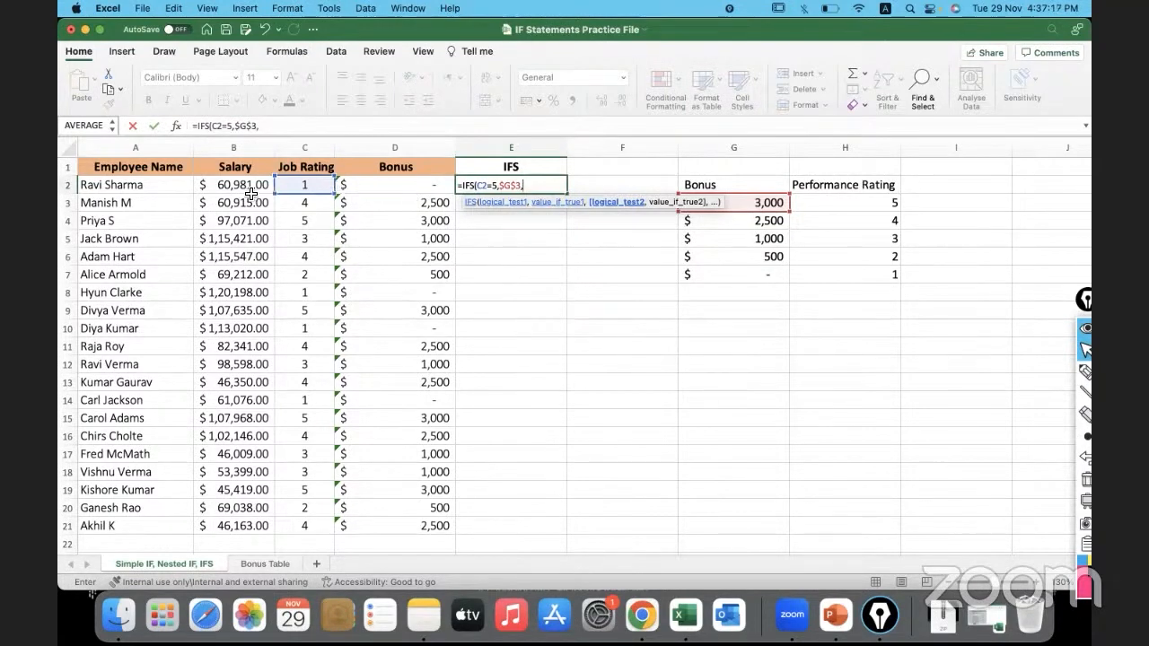
{"action": "left_click", "coordinate": [233, 184]}
{"action": "type", "text": "C2=4,"}
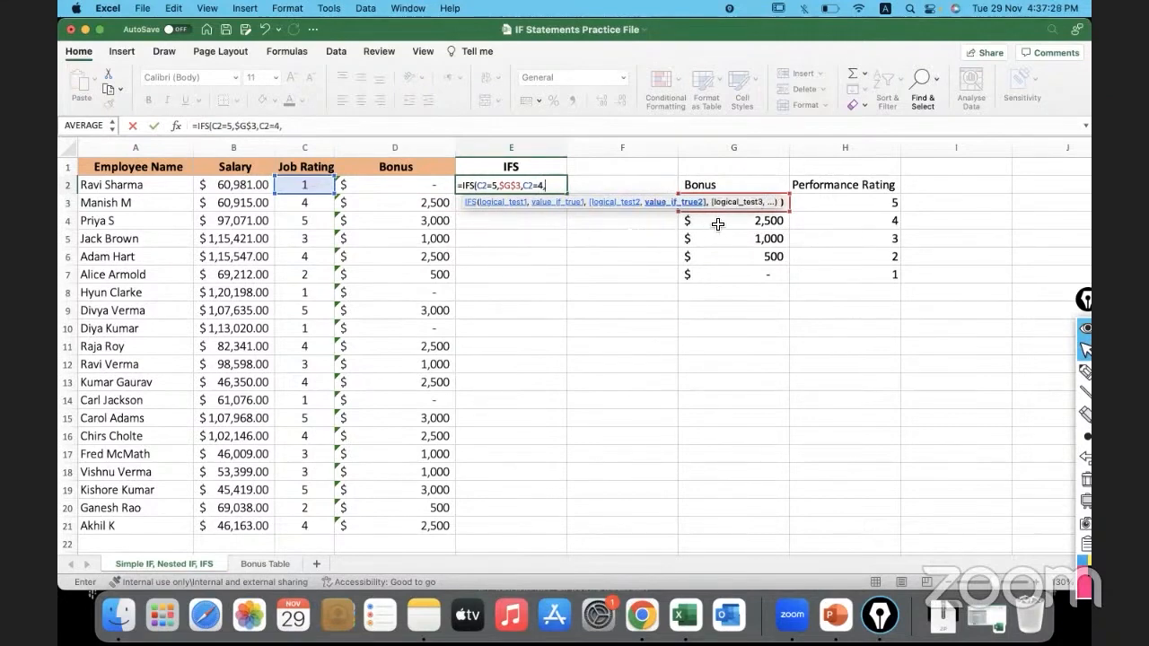
Return 2,500 for rating 4, 1,000 for rating 3 and 500 for rating 2 from column G
{"action": "left_click", "coordinate": [733, 221]}
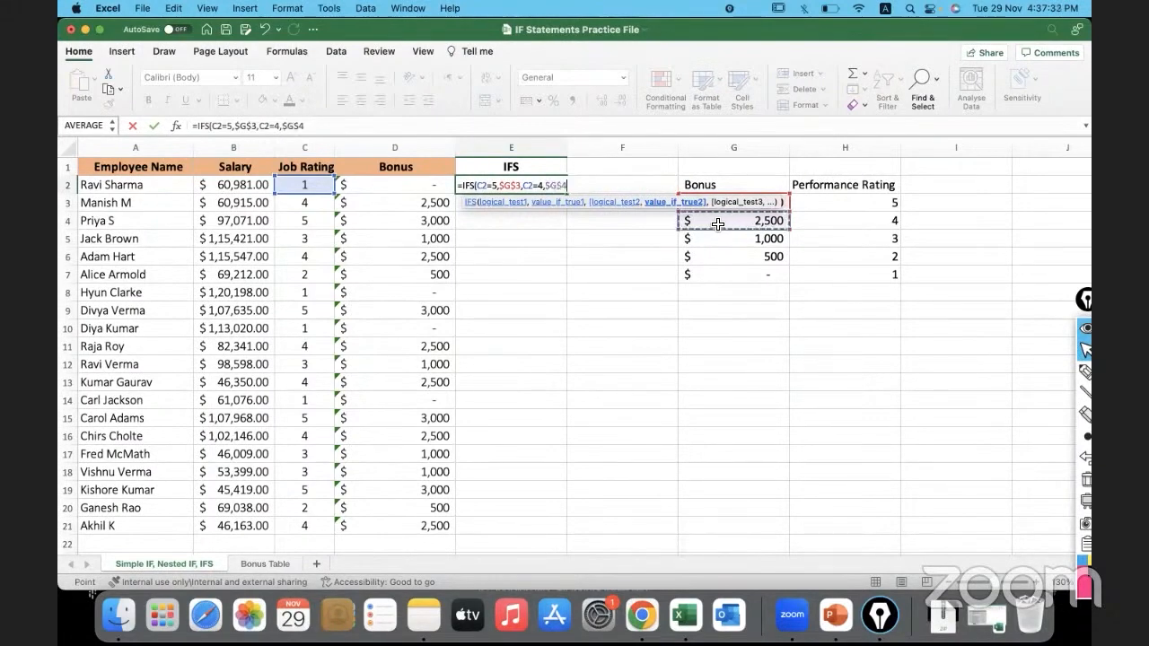
{"action": "type", "text": ","}
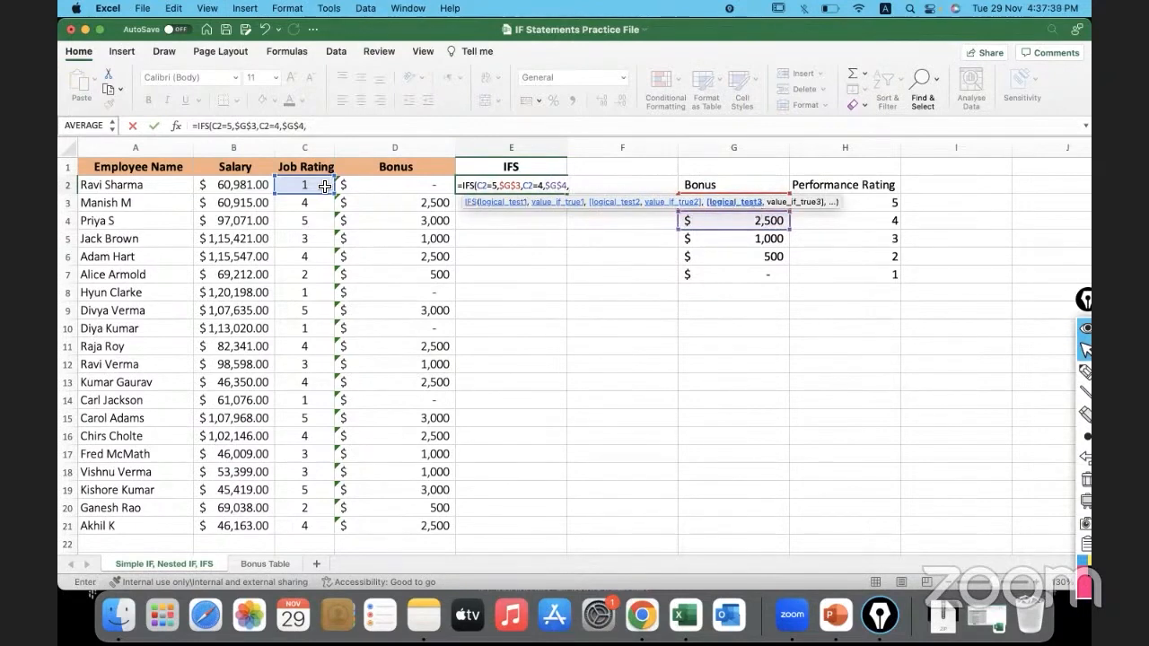
{"action": "type", "text": "C2=3,"}
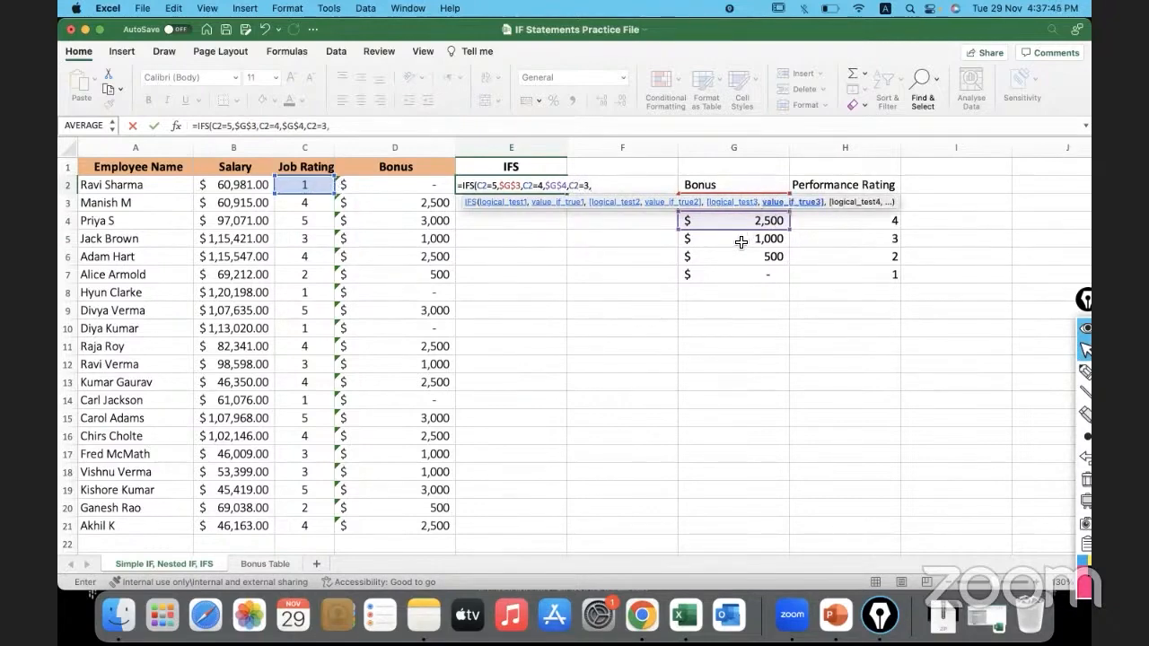
{"action": "left_click", "coordinate": [732, 239]}
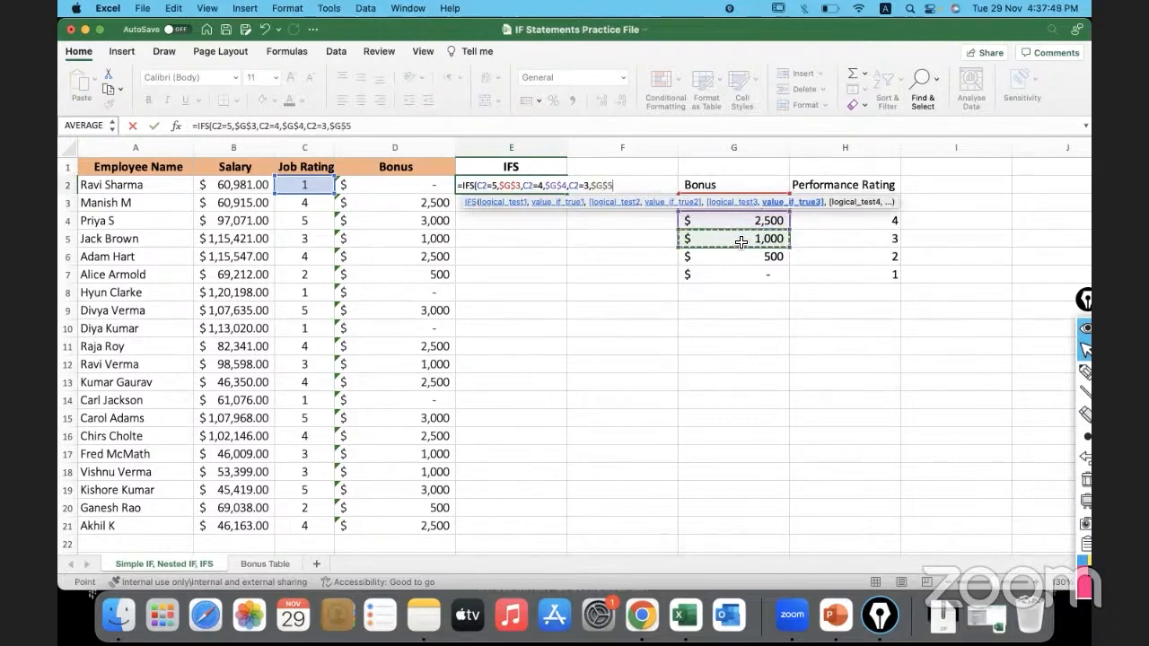
{"action": "type", "text": ","}
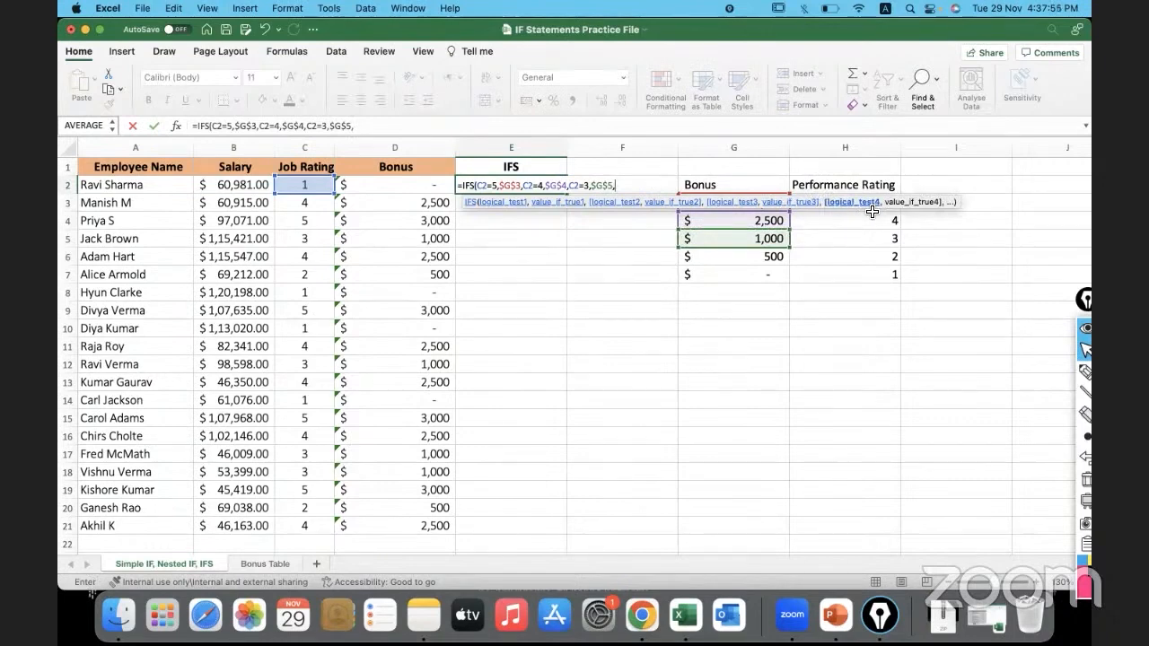
{"action": "left_click", "coordinate": [305, 183]}
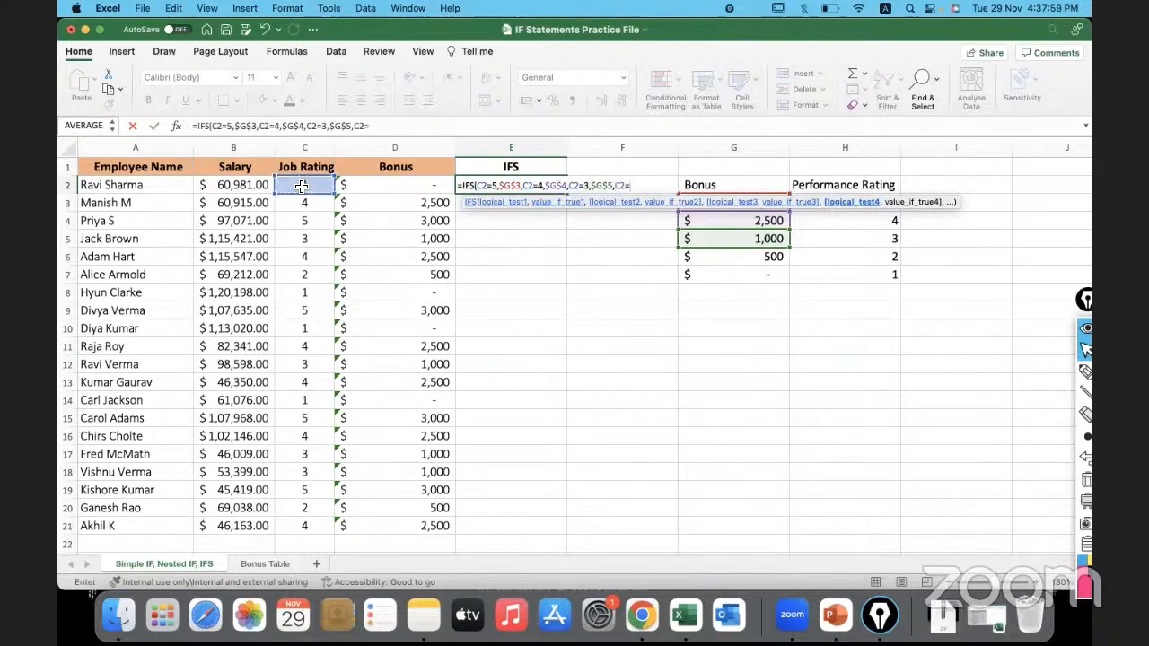
{"action": "type", "text": "2,"}
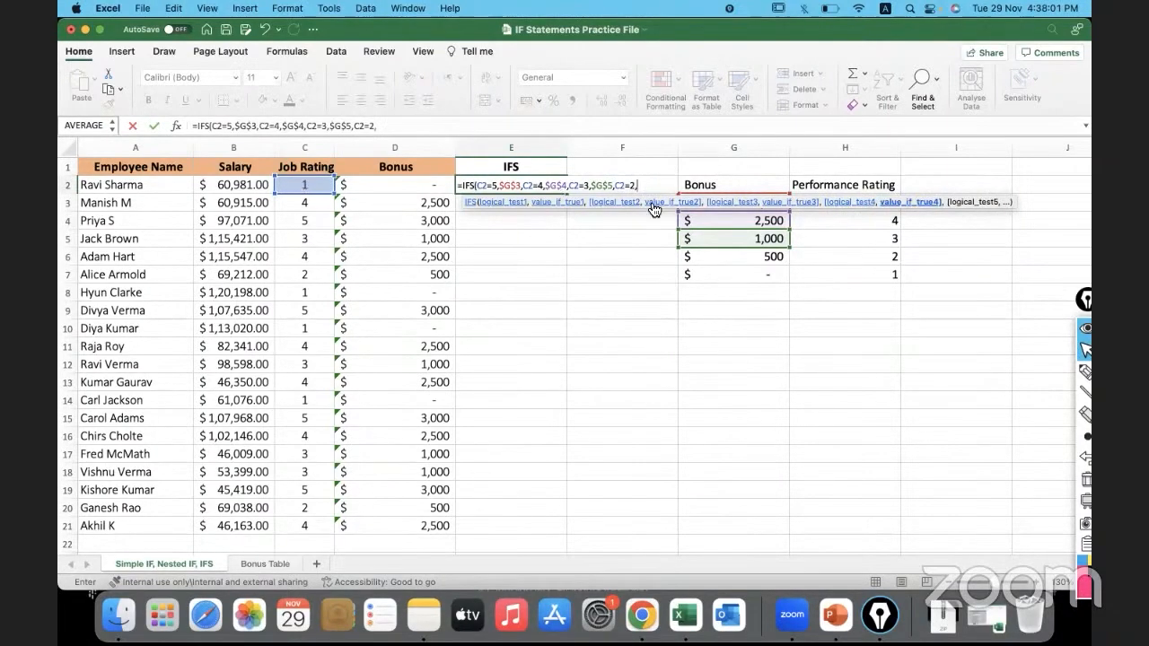
{"action": "left_click", "coordinate": [733, 257]}
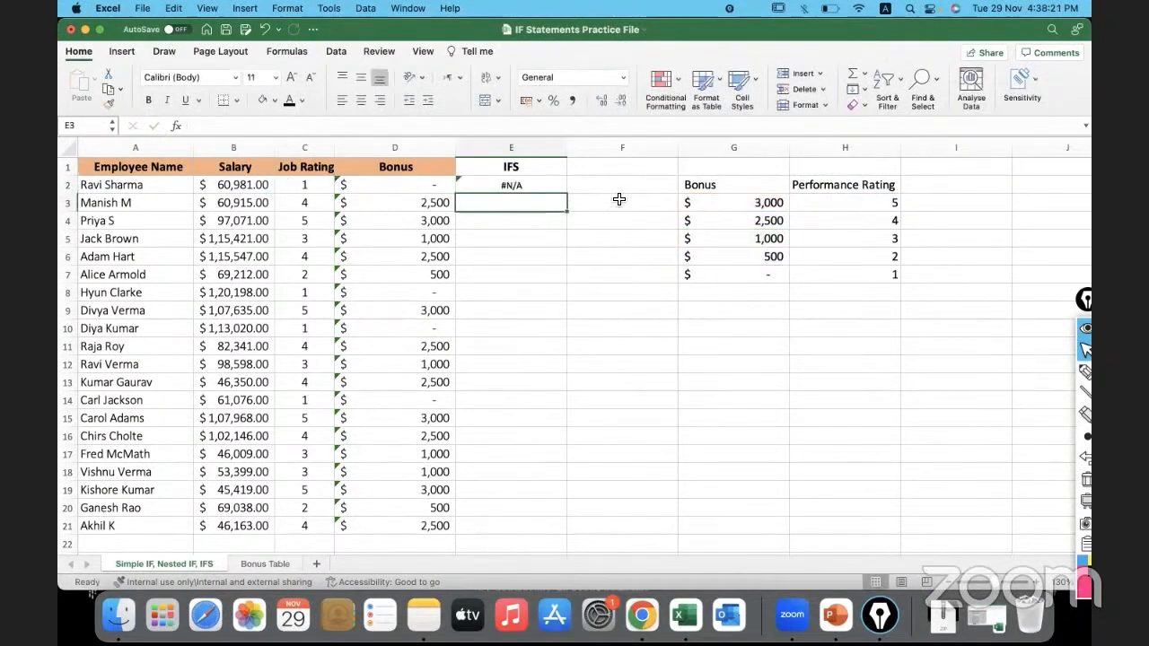
{"action": "left_click", "coordinate": [509, 185]}
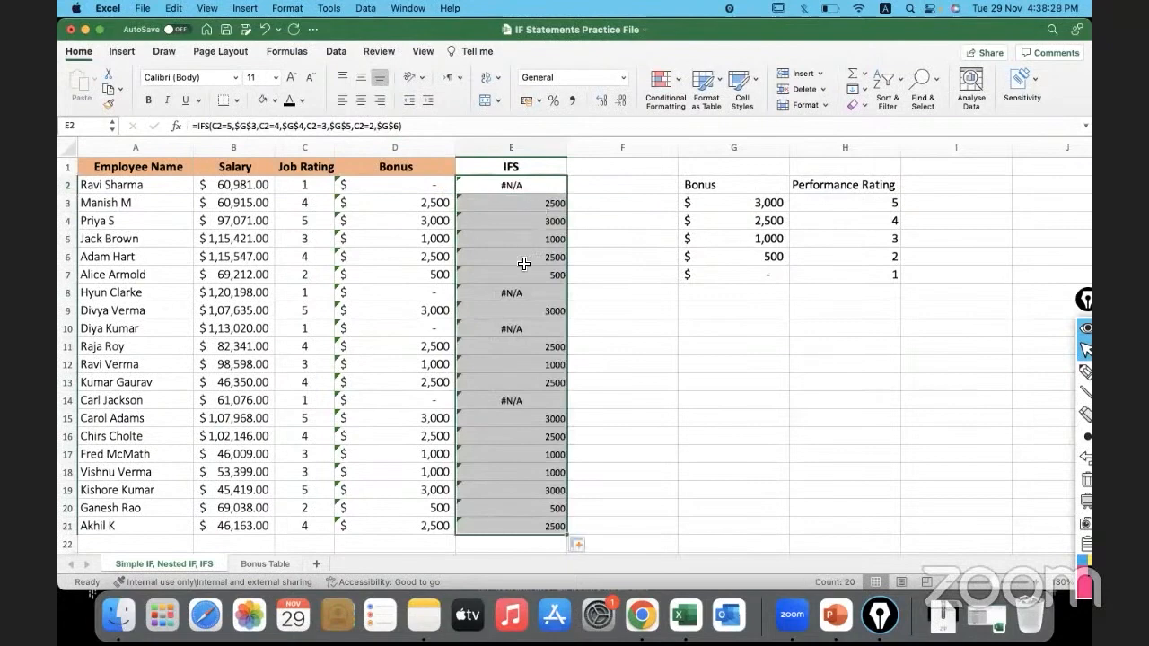
{"action": "left_click", "coordinate": [621, 272]}
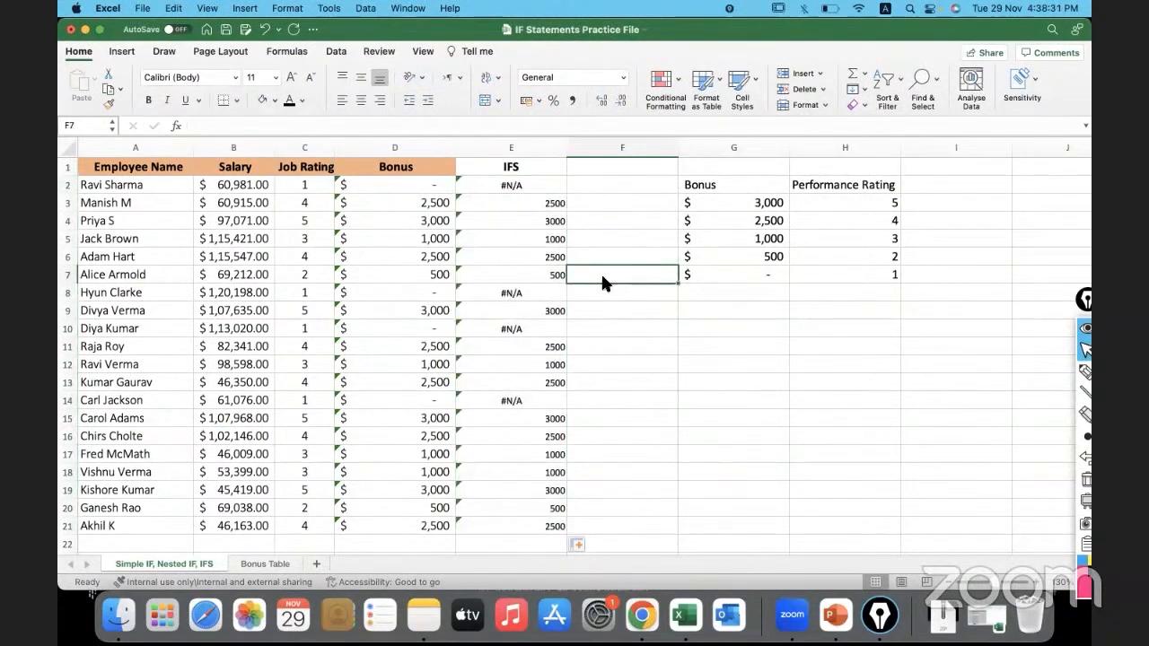
{"action": "mouse_move", "coordinate": [600, 196]}
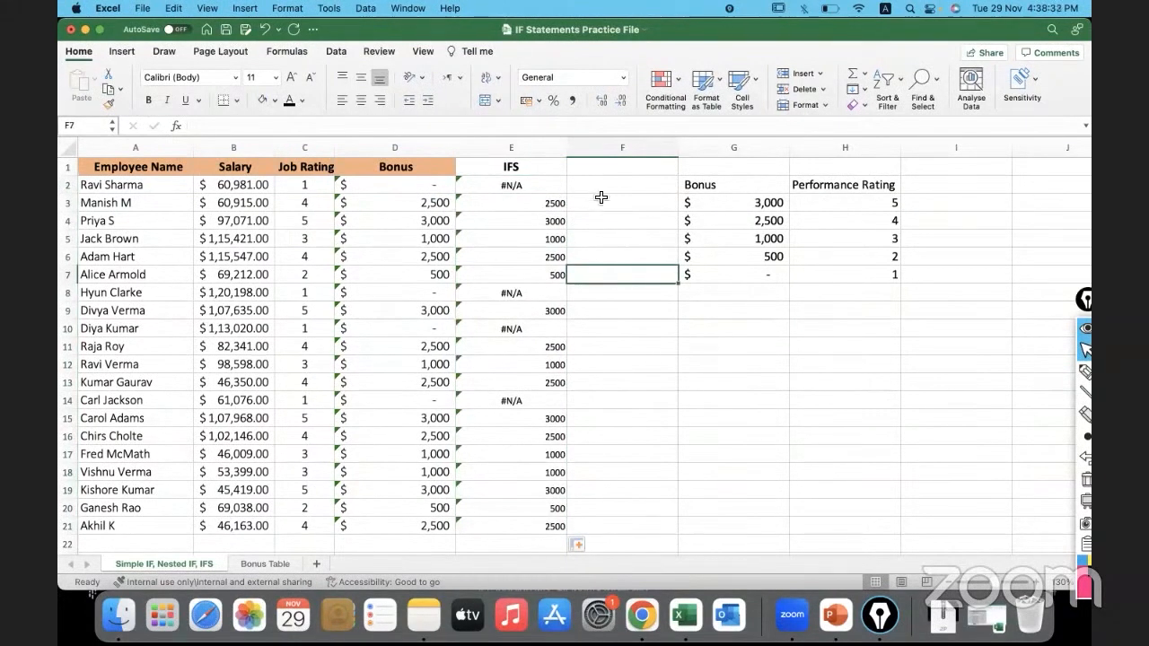
{"action": "mouse_move", "coordinate": [636, 336]}
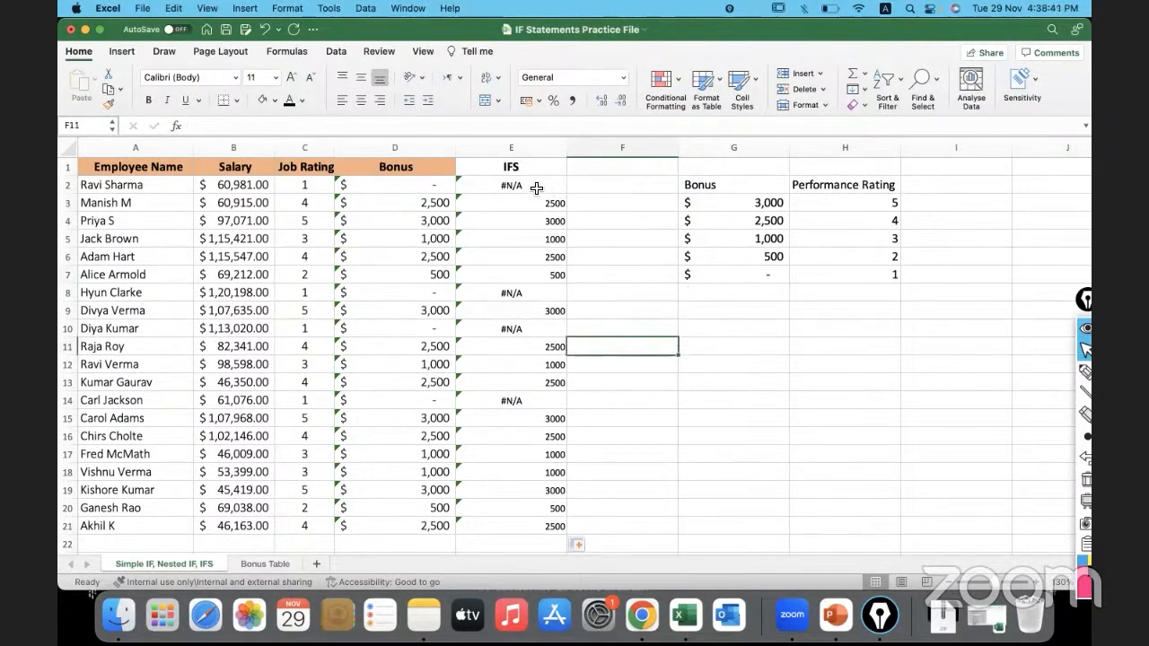
{"action": "left_click", "coordinate": [510, 185]}
{"action": "type", "text": "=IFS(C2=5,$G$3,C2=4,$G$4,C2=3,$G$5,C2=2,$G$6"}
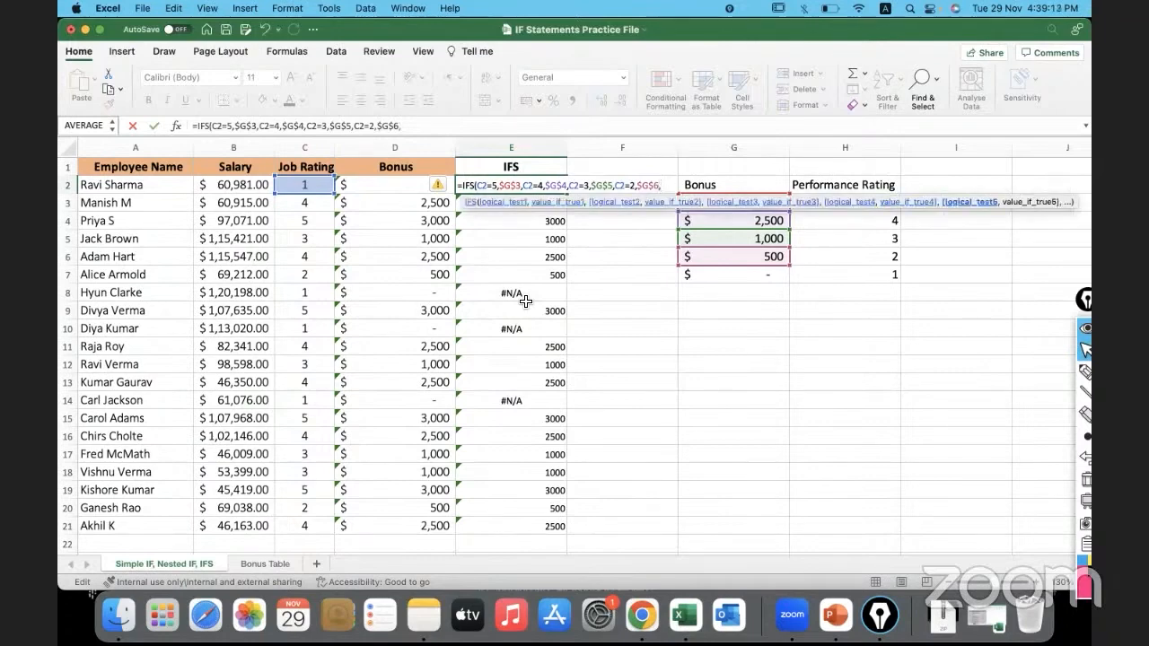
{"action": "type", "text": ",TRUE"}
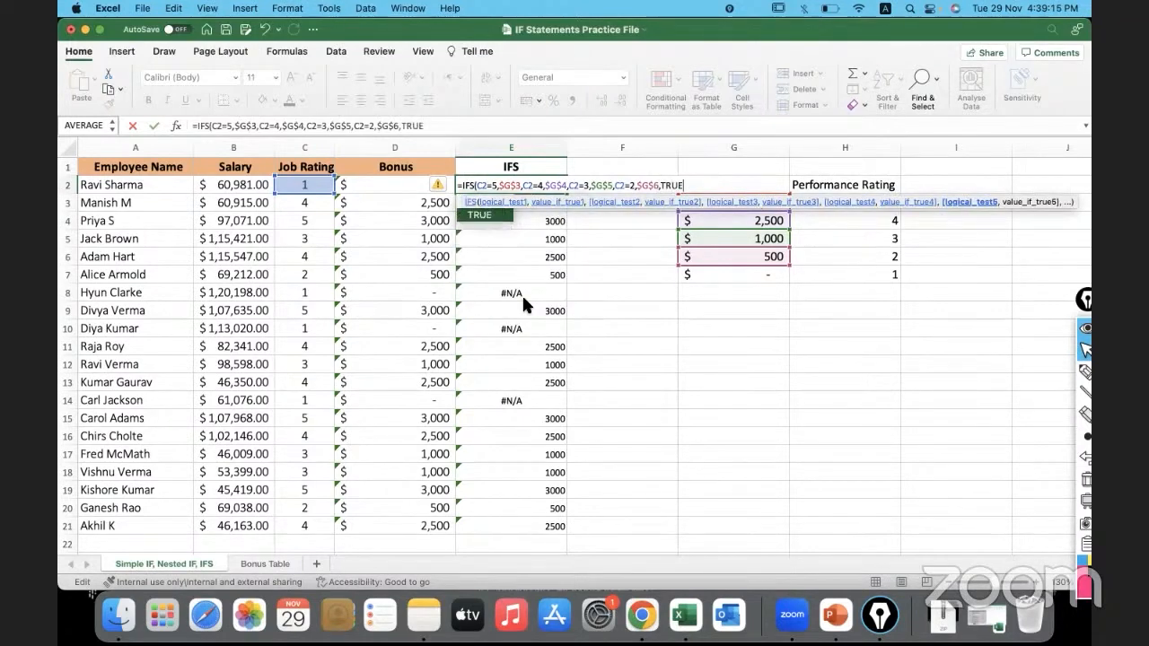
{"action": "type", "text": ",0)"}
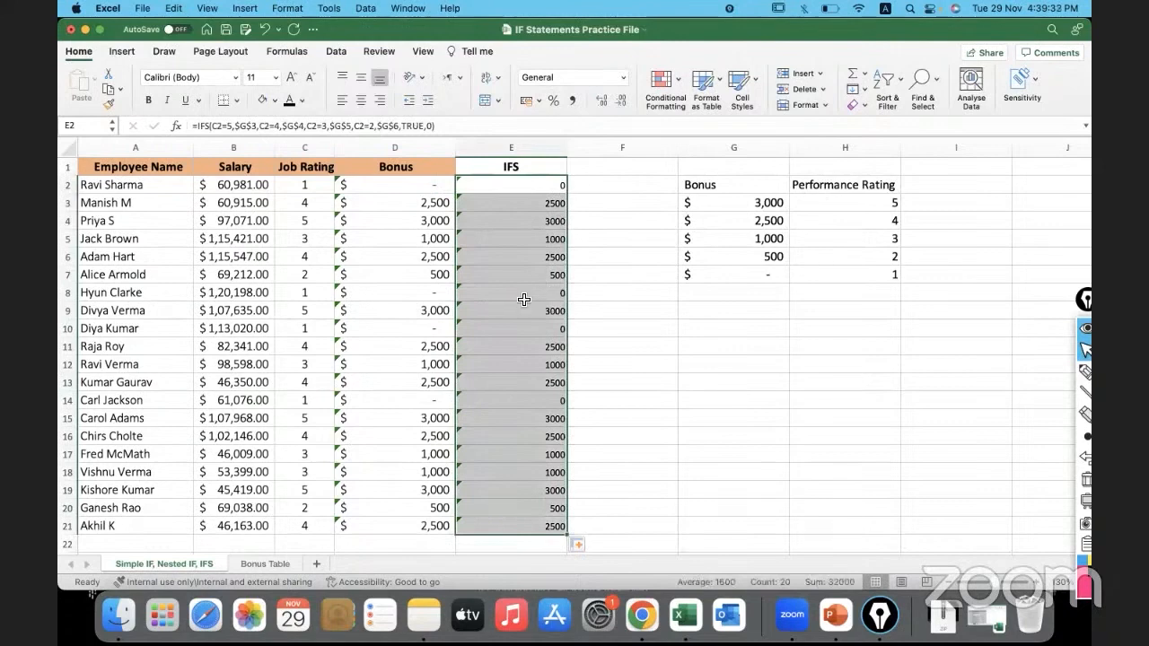
{"action": "left_click", "coordinate": [510, 329]}
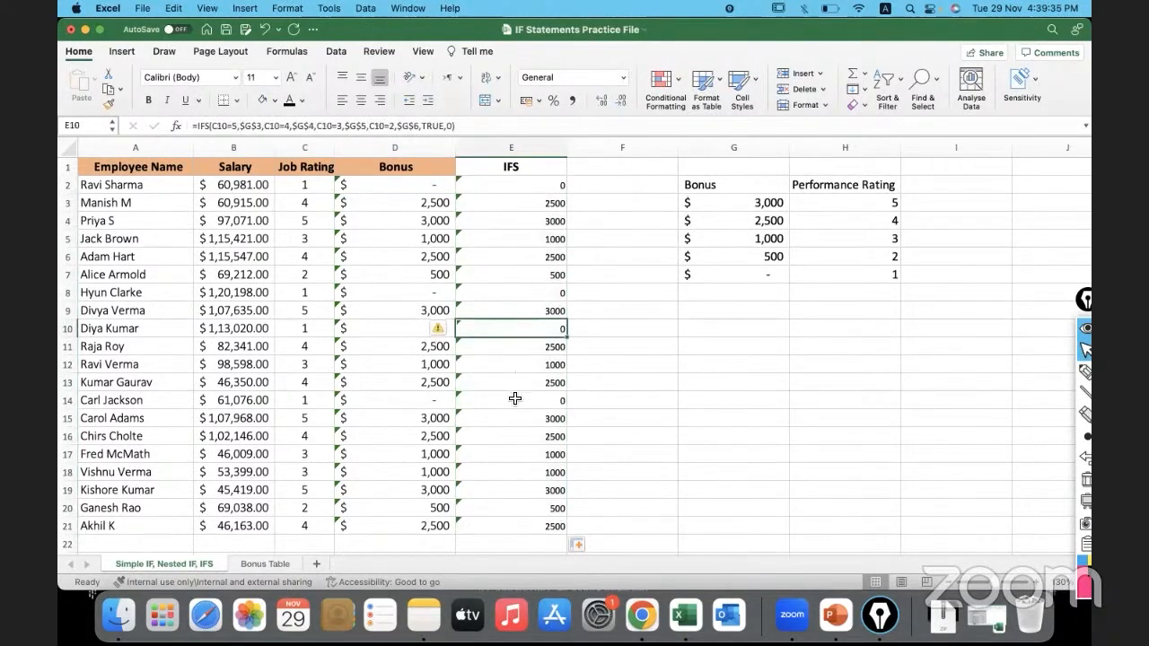
{"action": "left_click", "coordinate": [621, 381]}
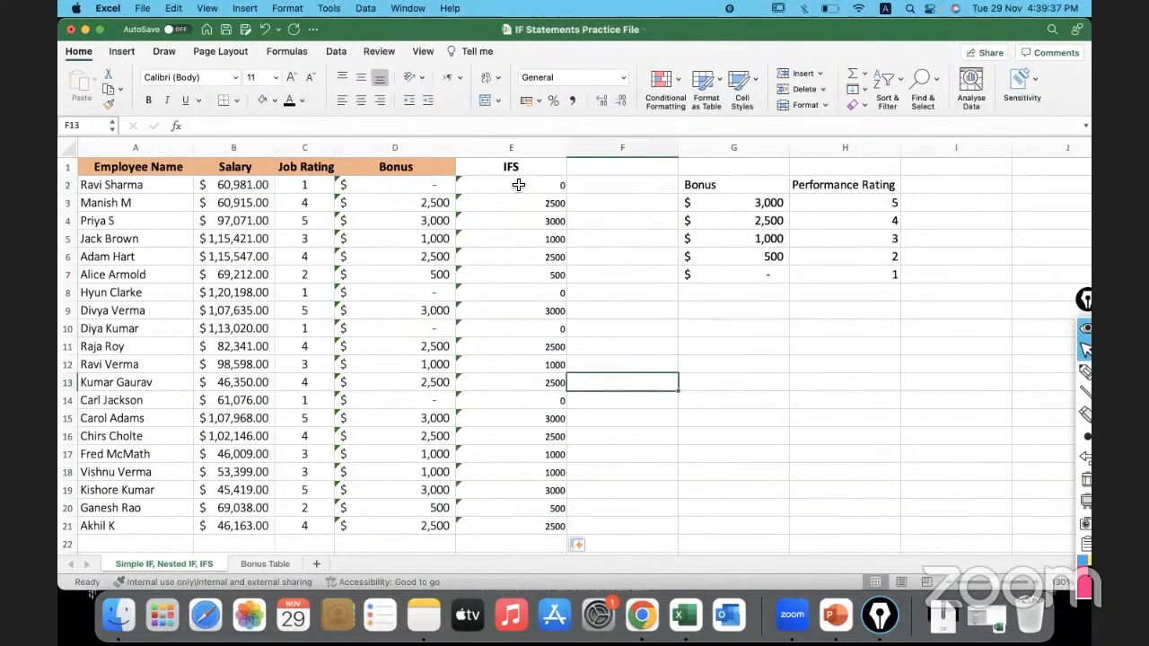
{"action": "left_click", "coordinate": [512, 185]}
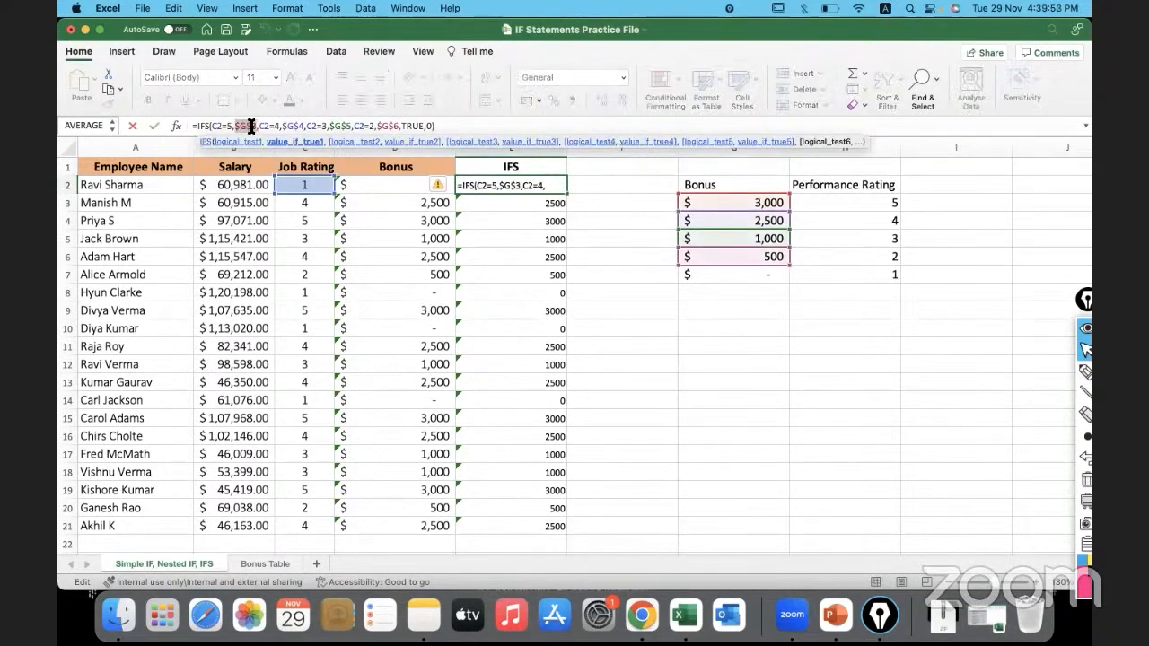
{"action": "left_click", "coordinate": [286, 50]}
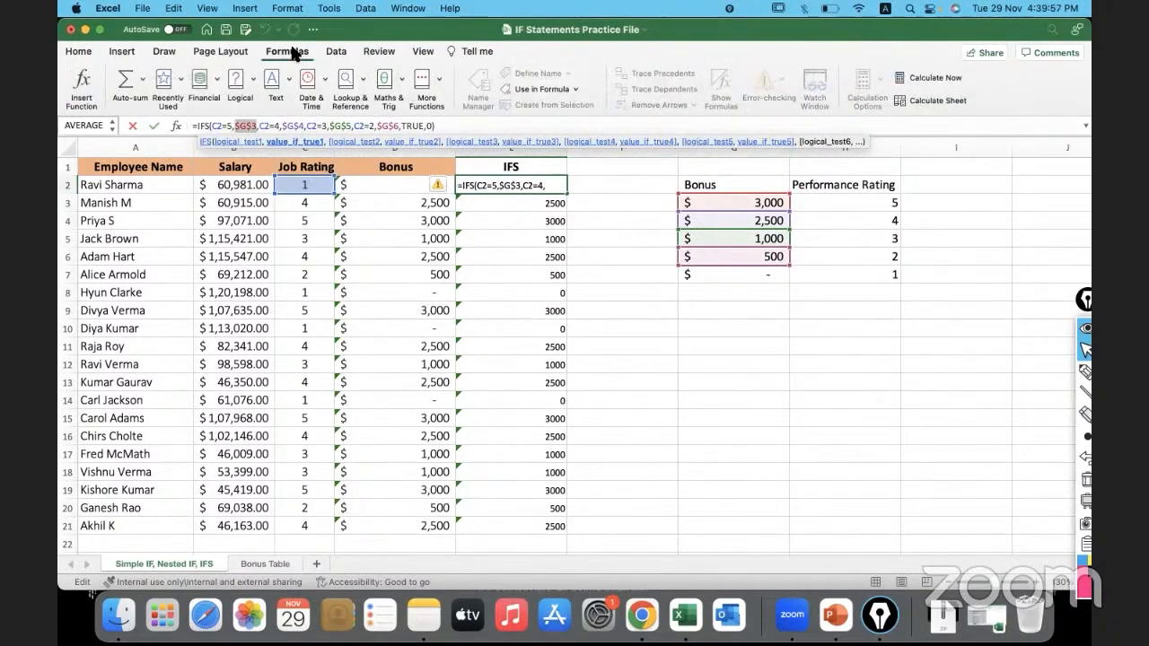
{"action": "type", "text": "3000"}
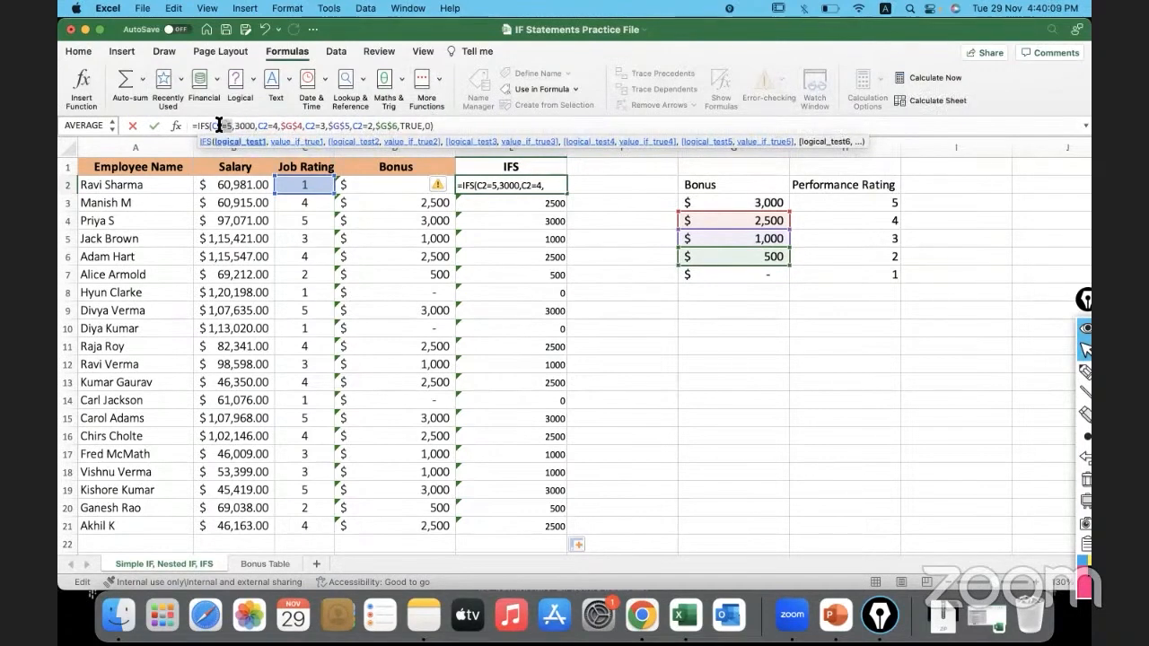
{"action": "mouse_move", "coordinate": [232, 140]}
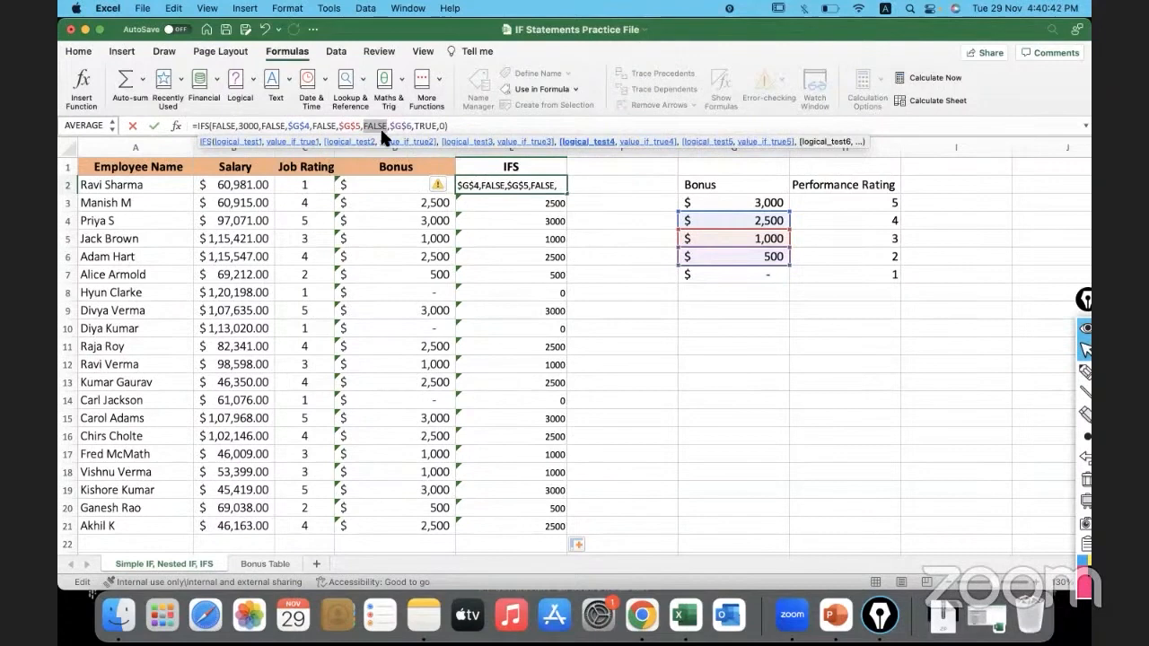
{"action": "mouse_move", "coordinate": [214, 126]}
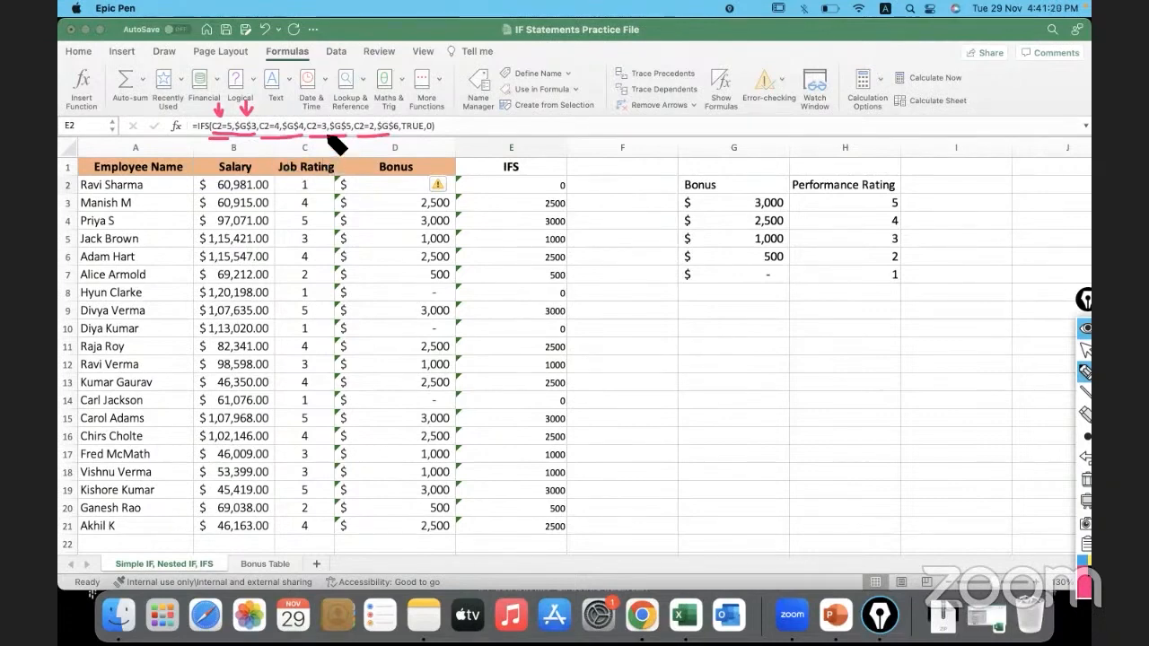
{"action": "mouse_move", "coordinate": [319, 189]}
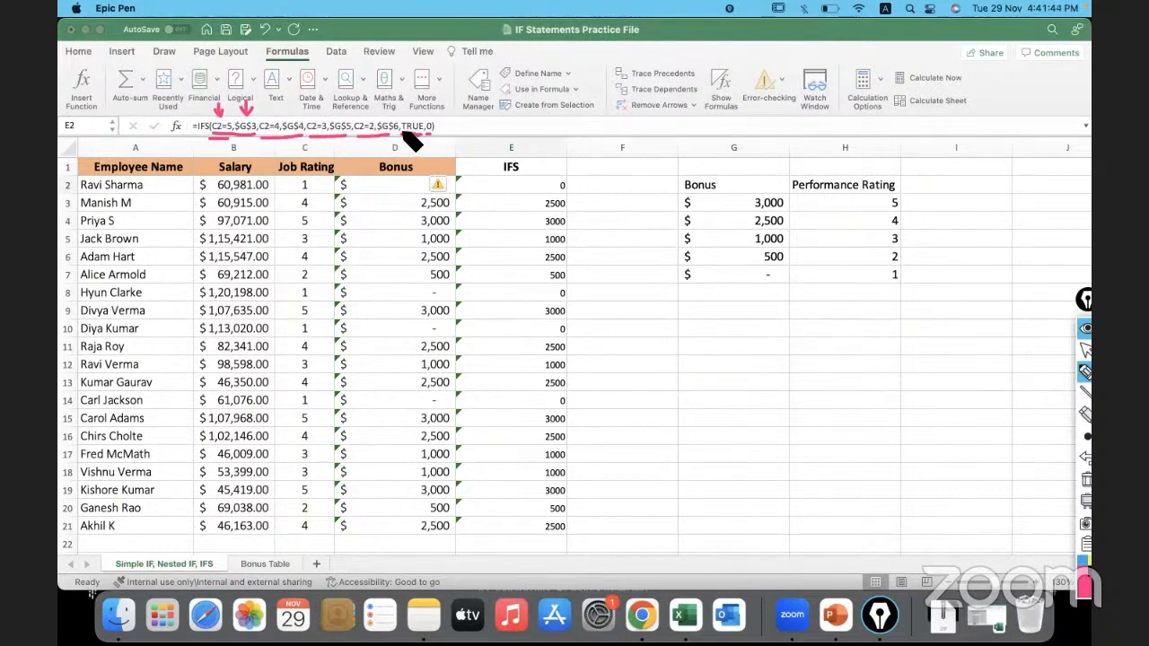
{"action": "left_click_drag", "start_coordinate": [439, 147], "coordinate": [499, 158]}
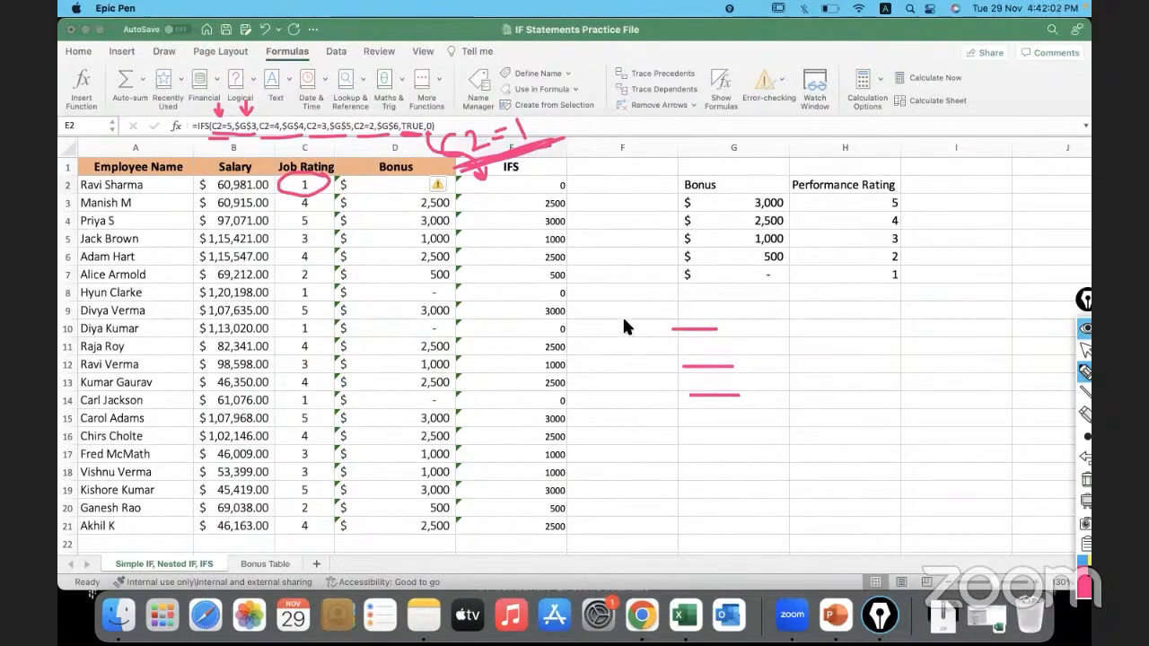
{"action": "left_click_drag", "start_coordinate": [628, 319], "coordinate": [610, 359]}
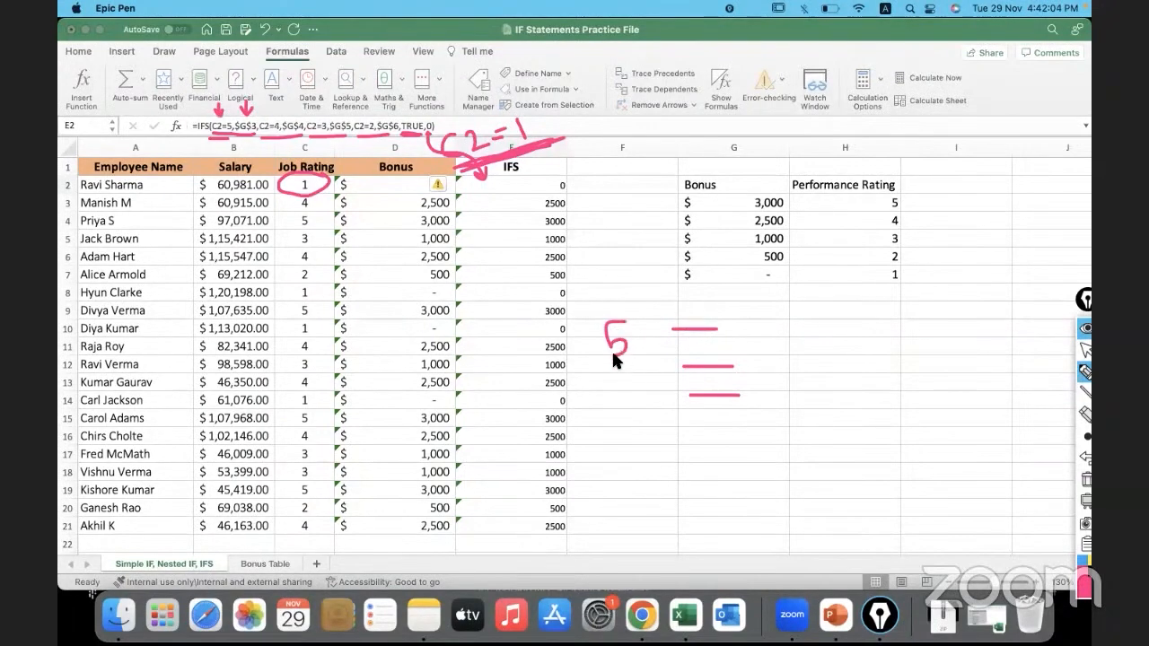
{"action": "left_click_drag", "start_coordinate": [646, 368], "coordinate": [643, 399]}
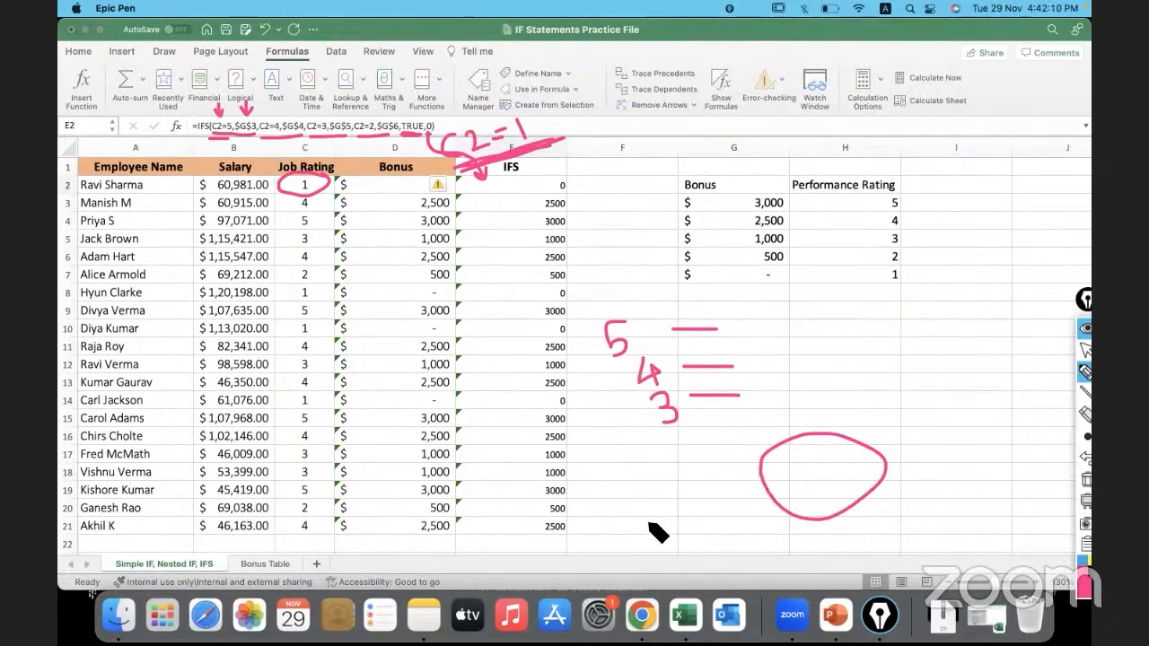
{"action": "left_click_drag", "start_coordinate": [638, 530], "coordinate": [719, 507]}
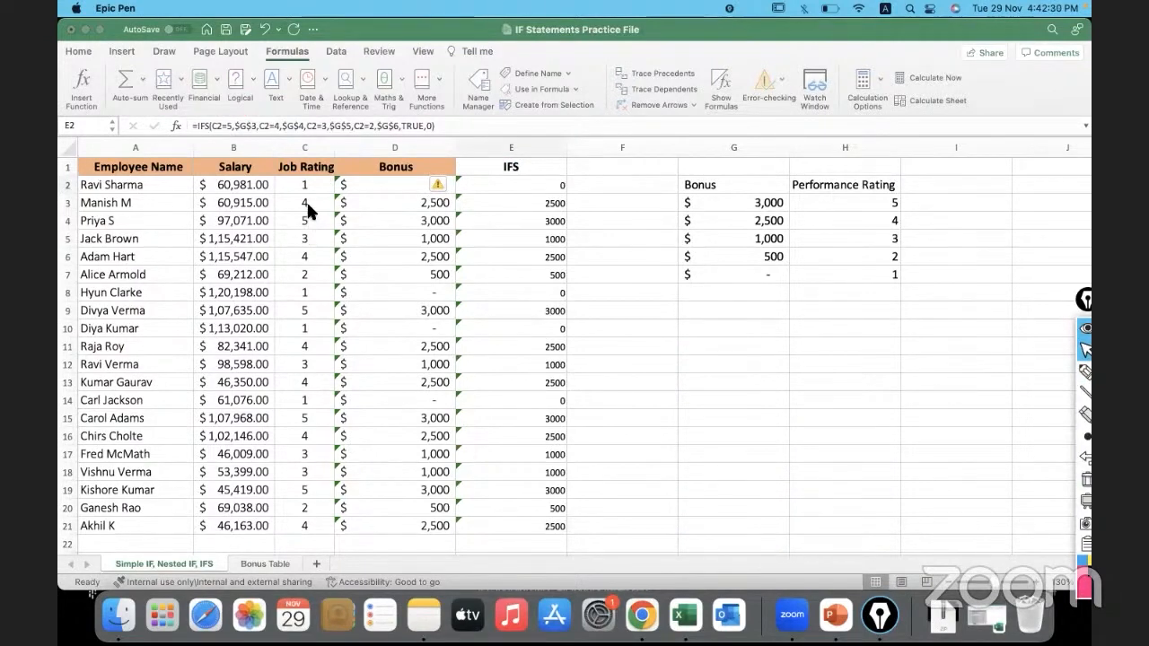
{"action": "left_click", "coordinate": [510, 185]}
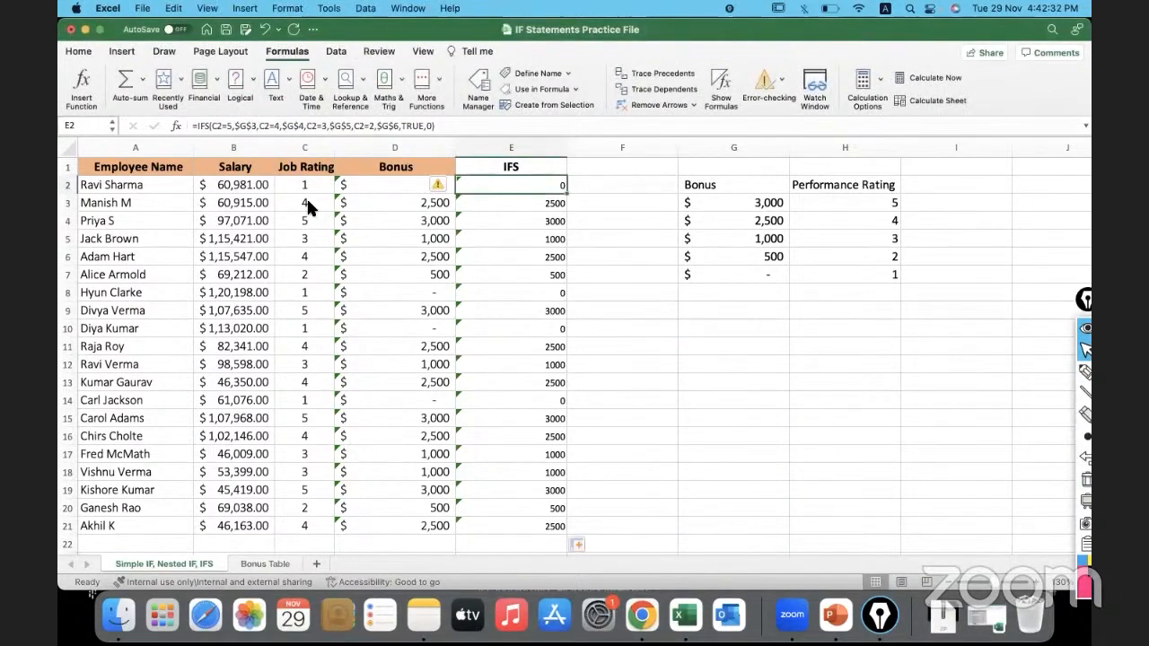
{"action": "left_click", "coordinate": [510, 201]}
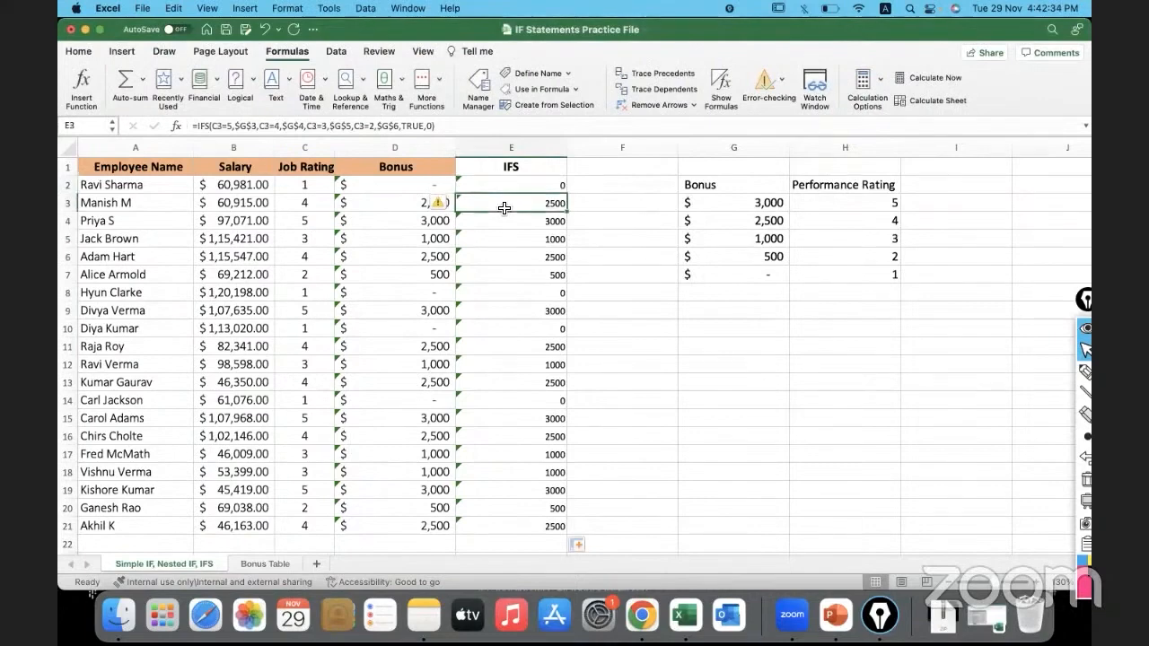
{"action": "left_click", "coordinate": [306, 203]}
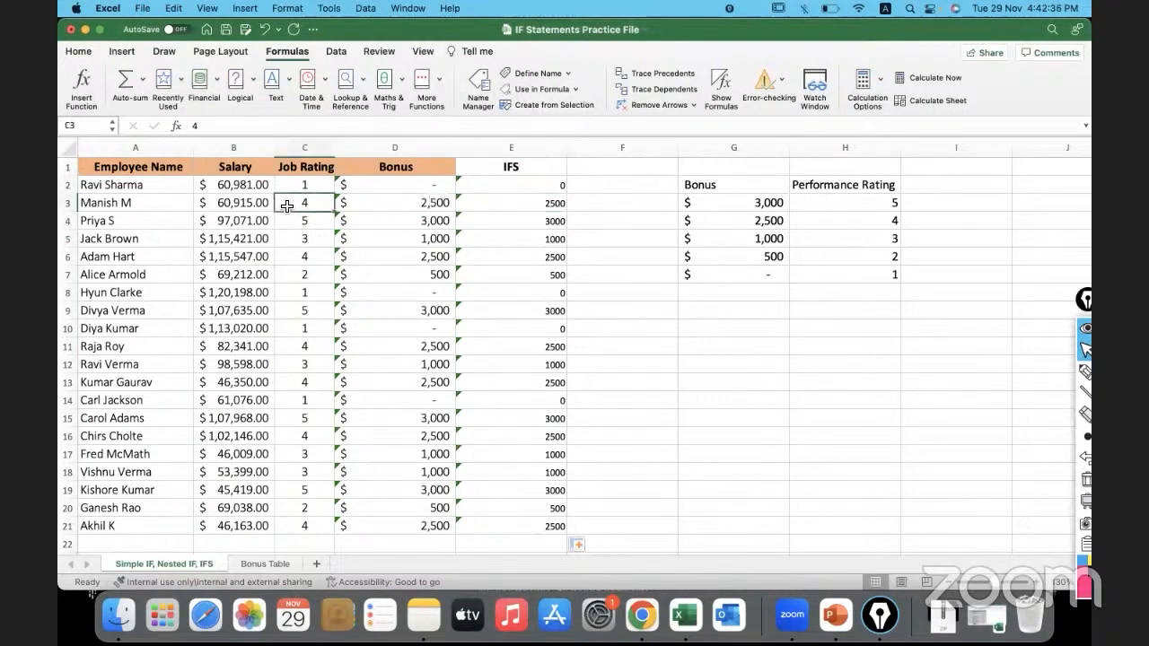
{"action": "mouse_move", "coordinate": [508, 211]}
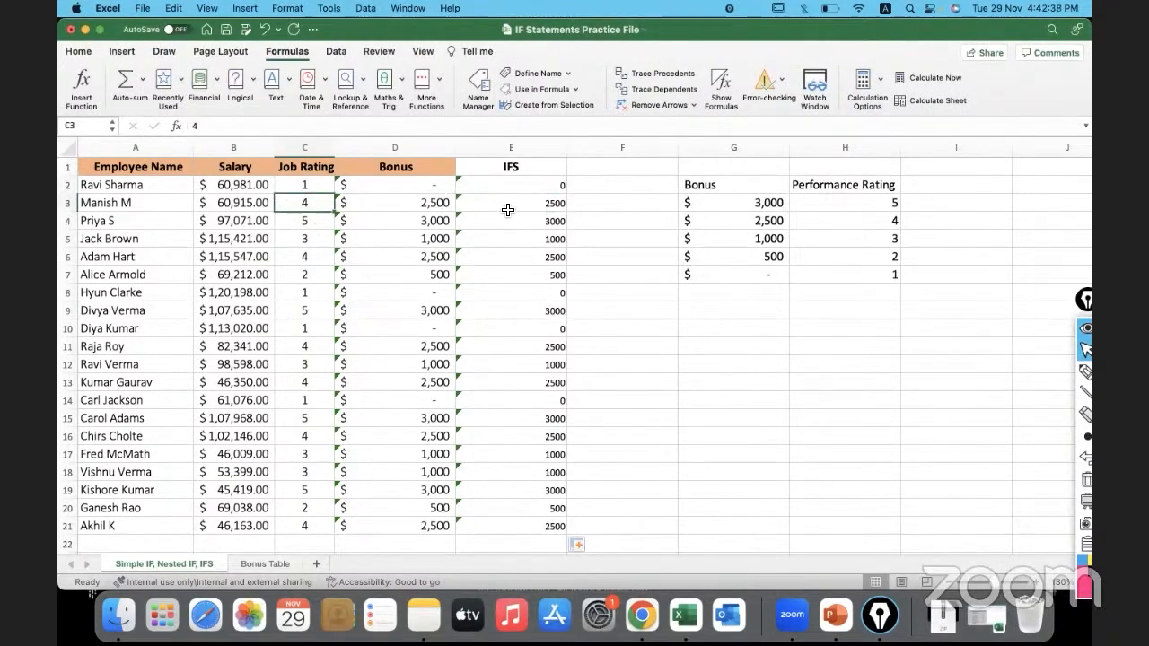
{"action": "left_click", "coordinate": [510, 201]}
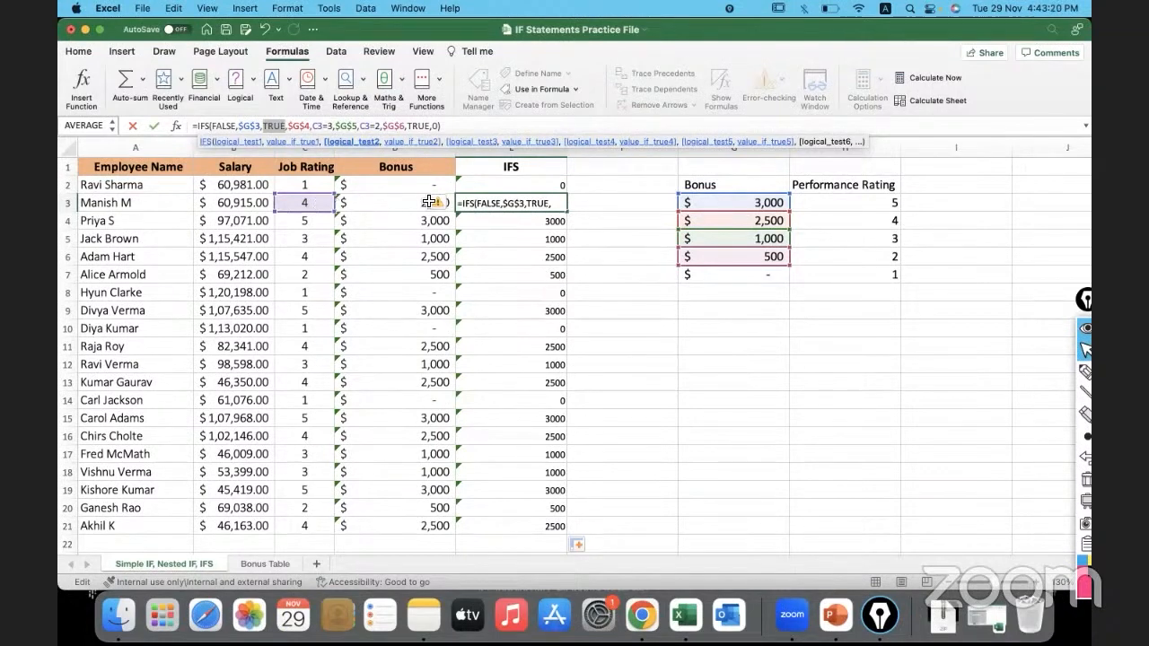
{"action": "mouse_move", "coordinate": [624, 195]}
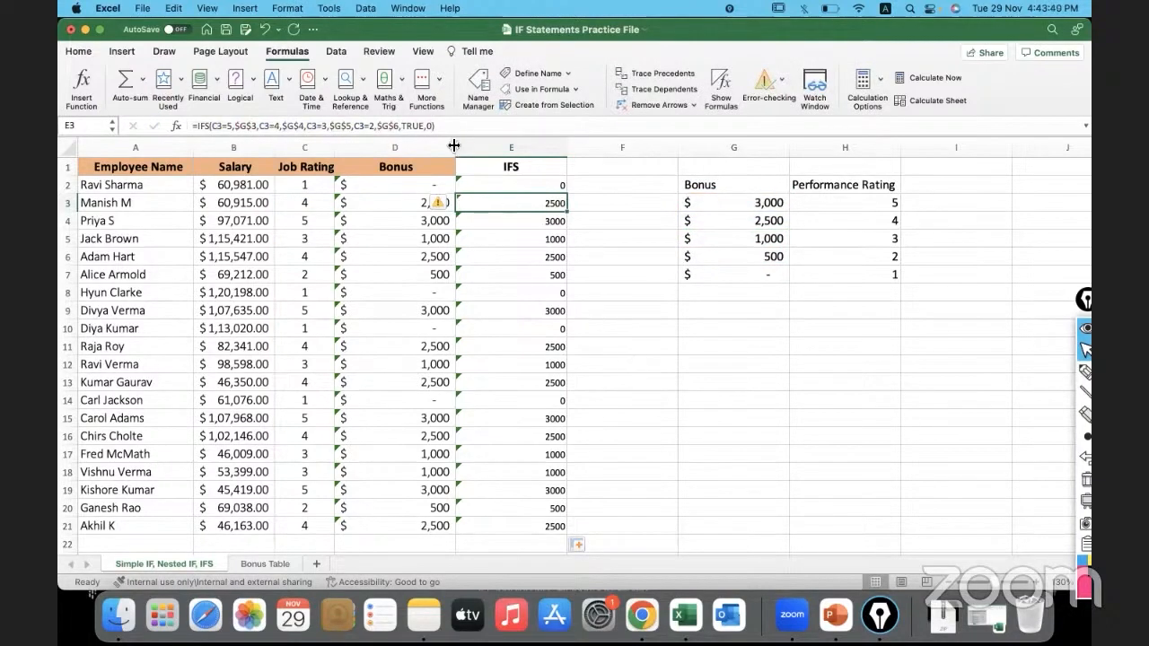
{"action": "mouse_move", "coordinate": [625, 316]}
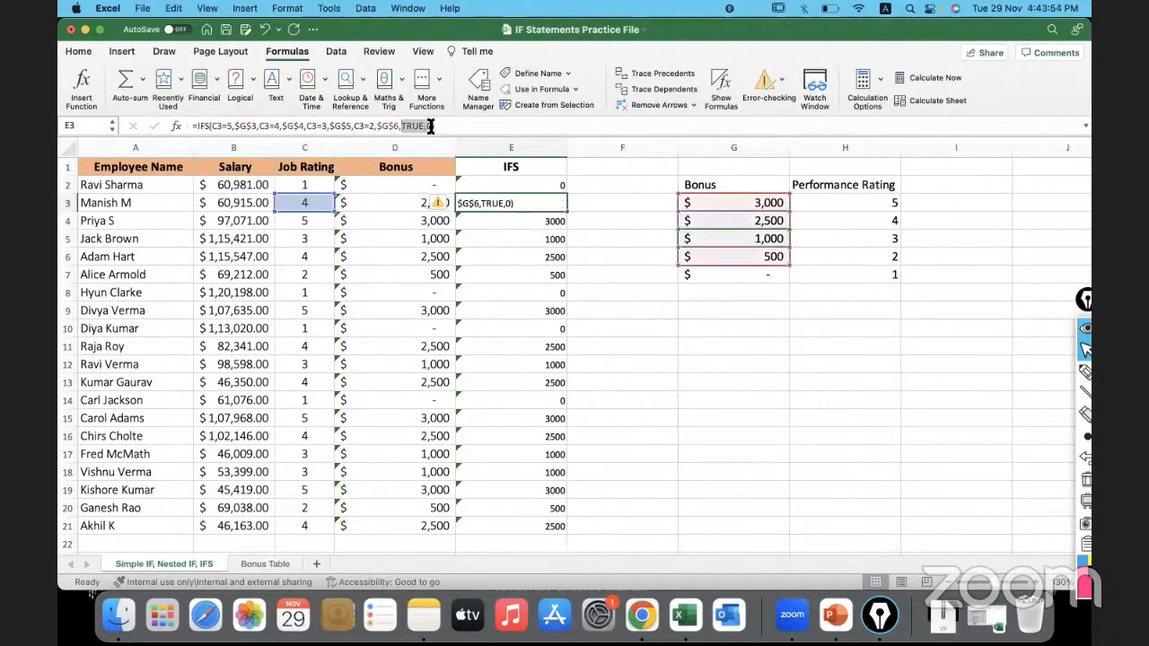
Select a cell to replace the TRUE,0 ending of E3 with a cell reference
{"action": "left_click", "coordinate": [621, 345]}
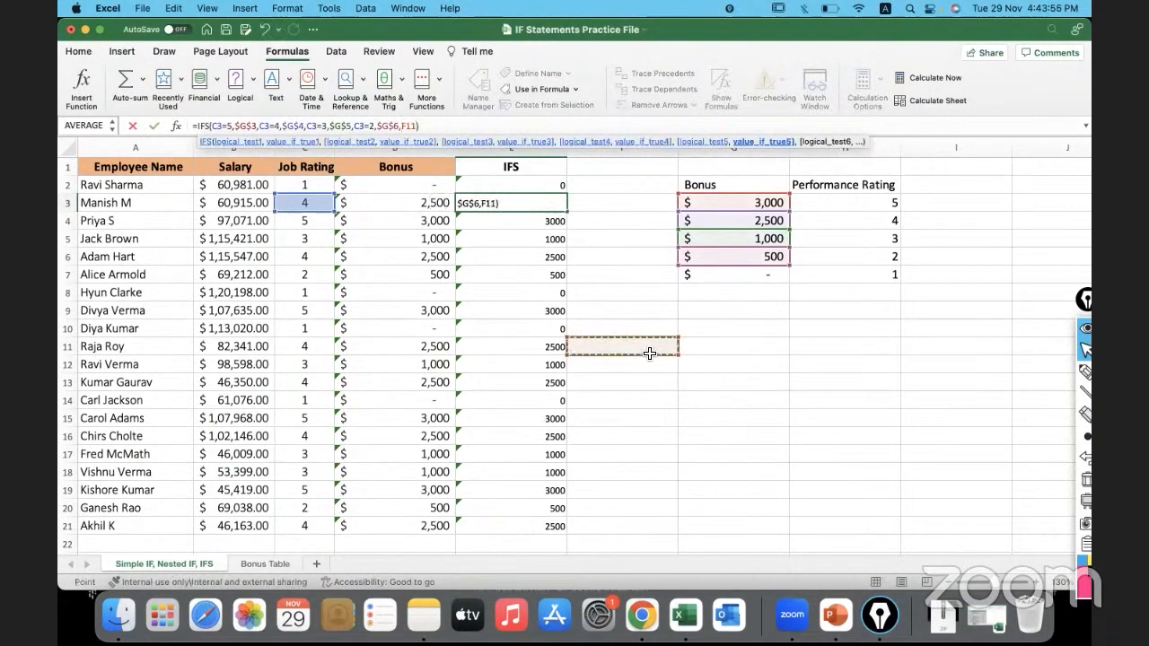